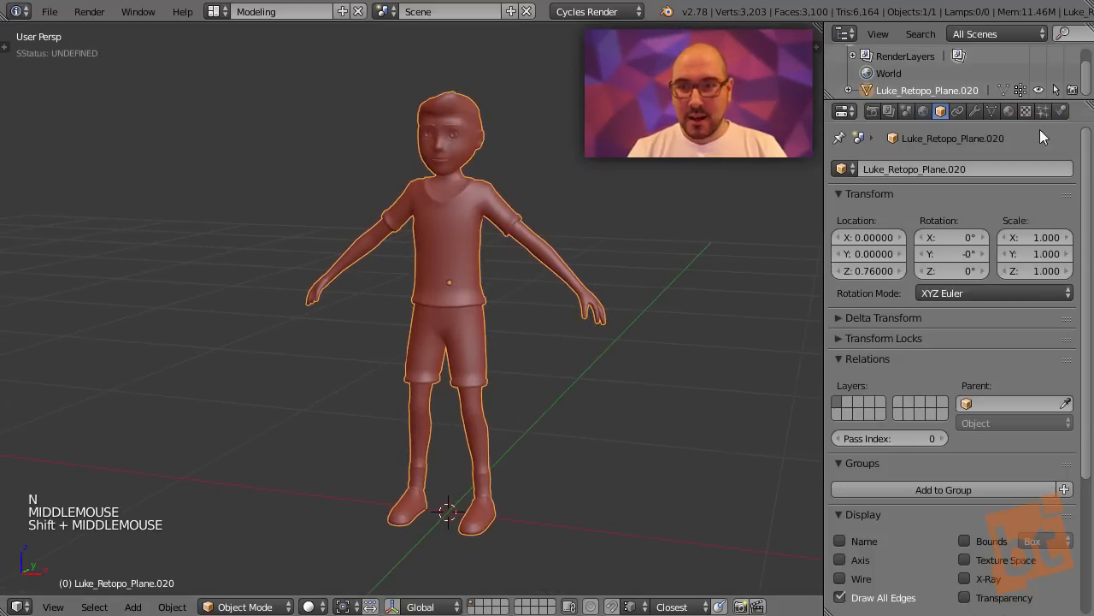
Step: Select the Head vertex group's vertices in Edit Mode, then make the Hand group active
left_click(992, 111)
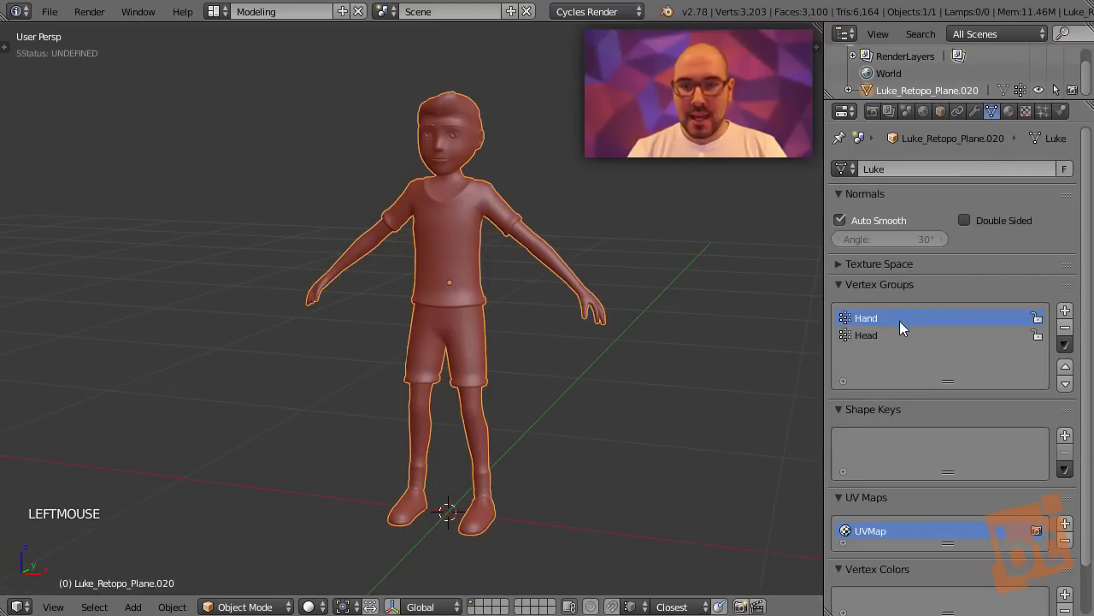
scroll("up", 3)
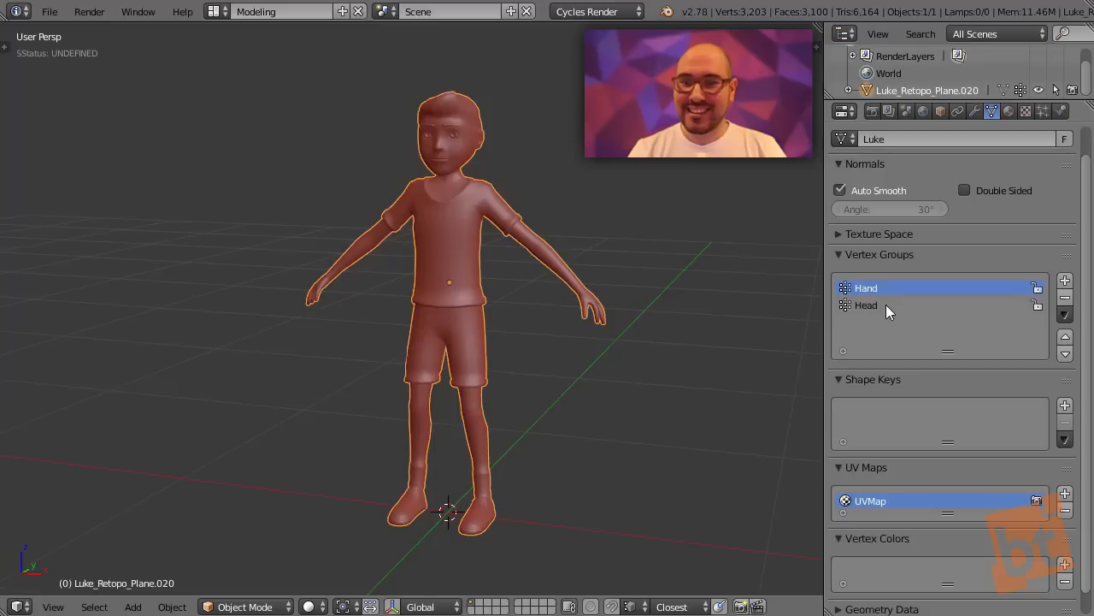
left_click(865, 306)
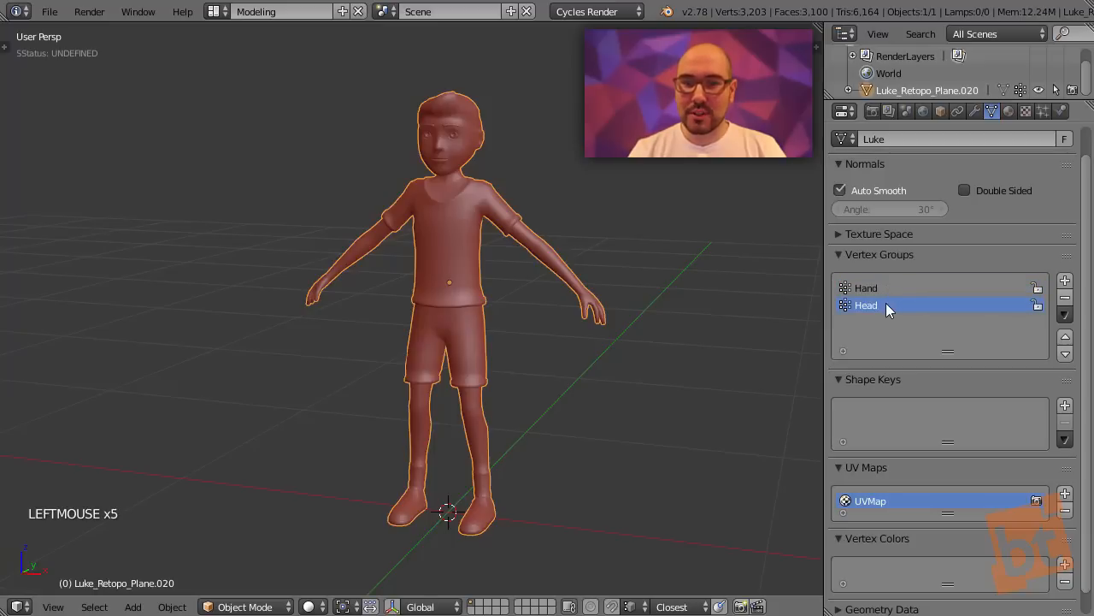
key("Tab")
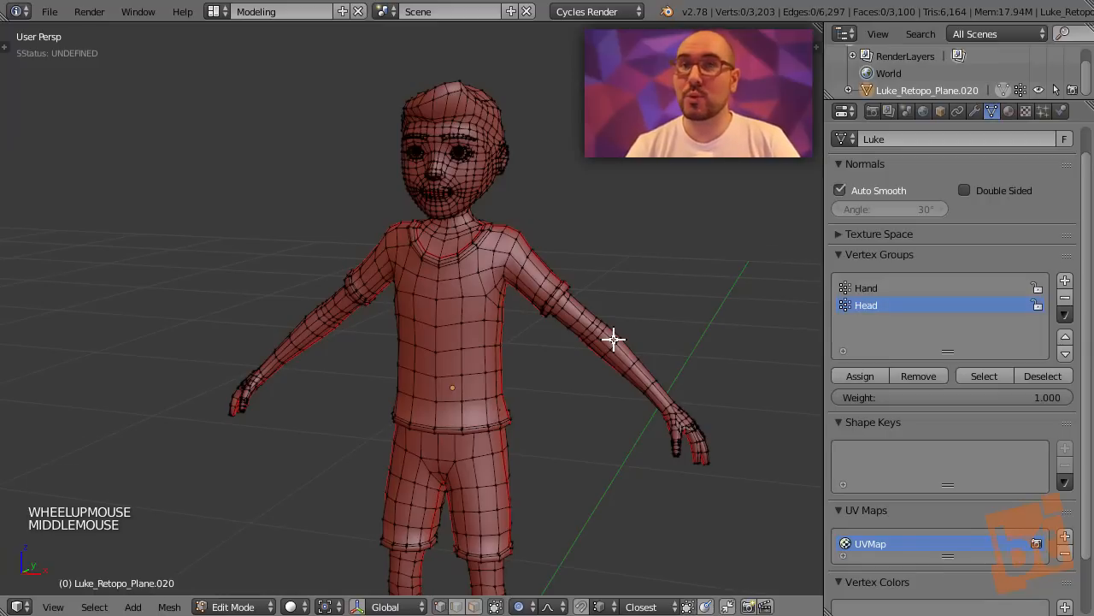
mouse_move(632, 287)
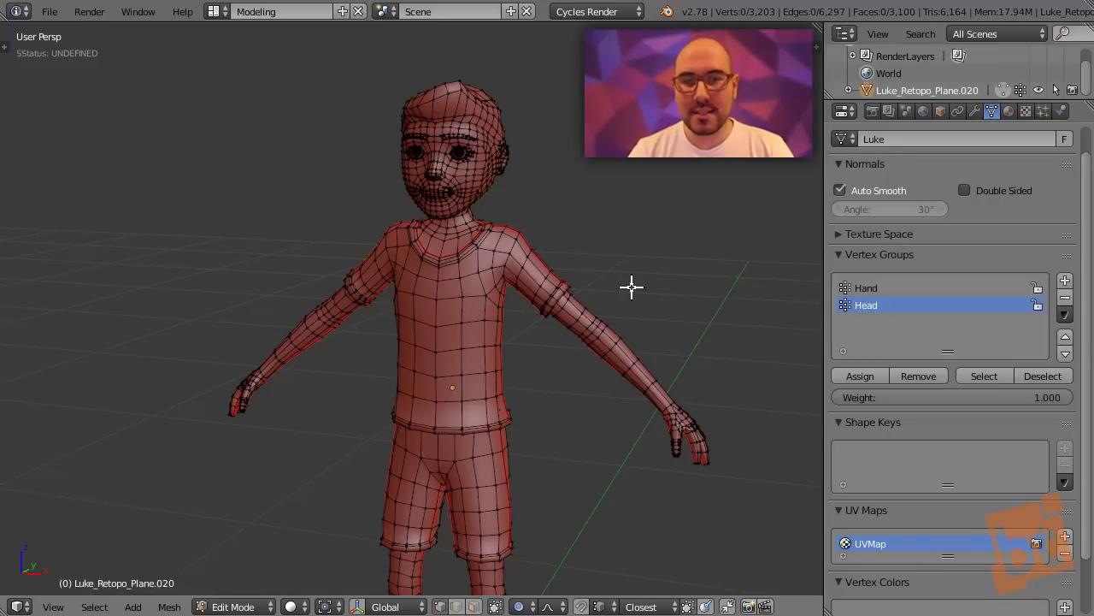
mouse_move(543, 112)
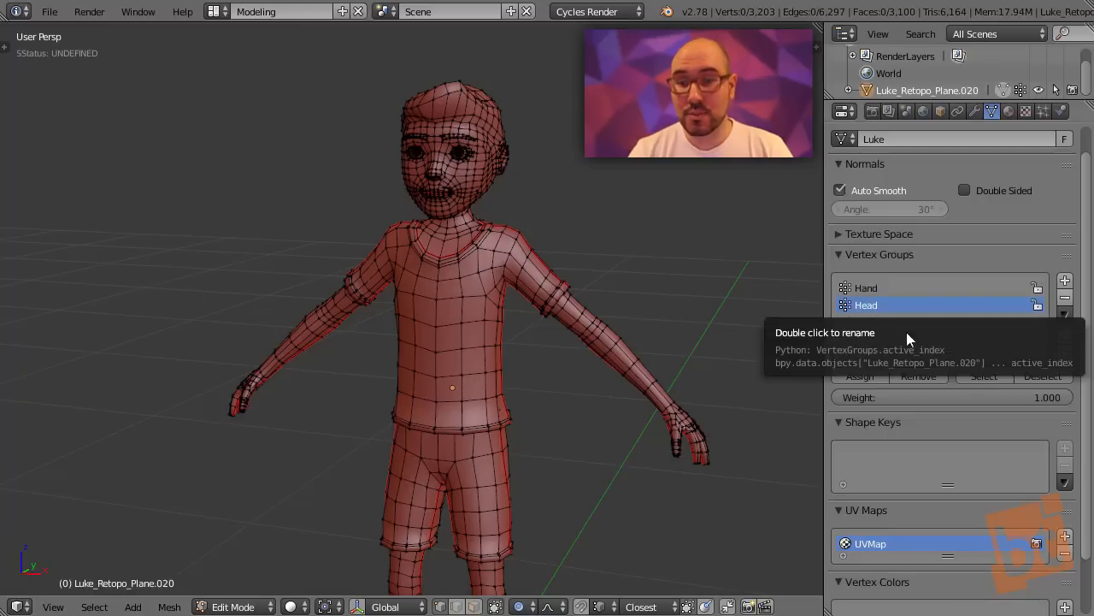
left_click(984, 376)
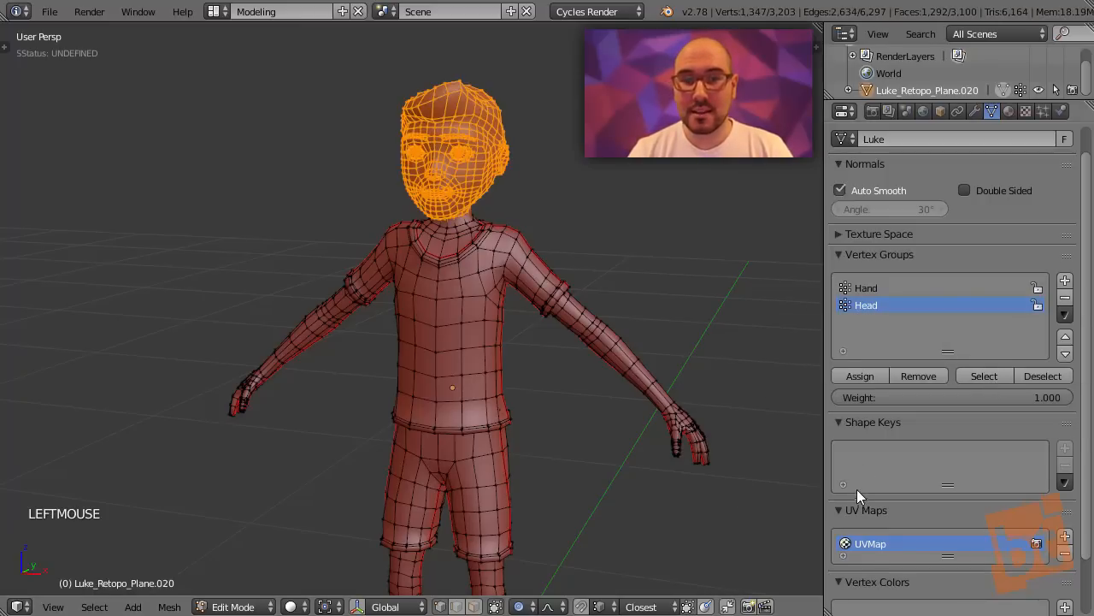
left_click(866, 287)
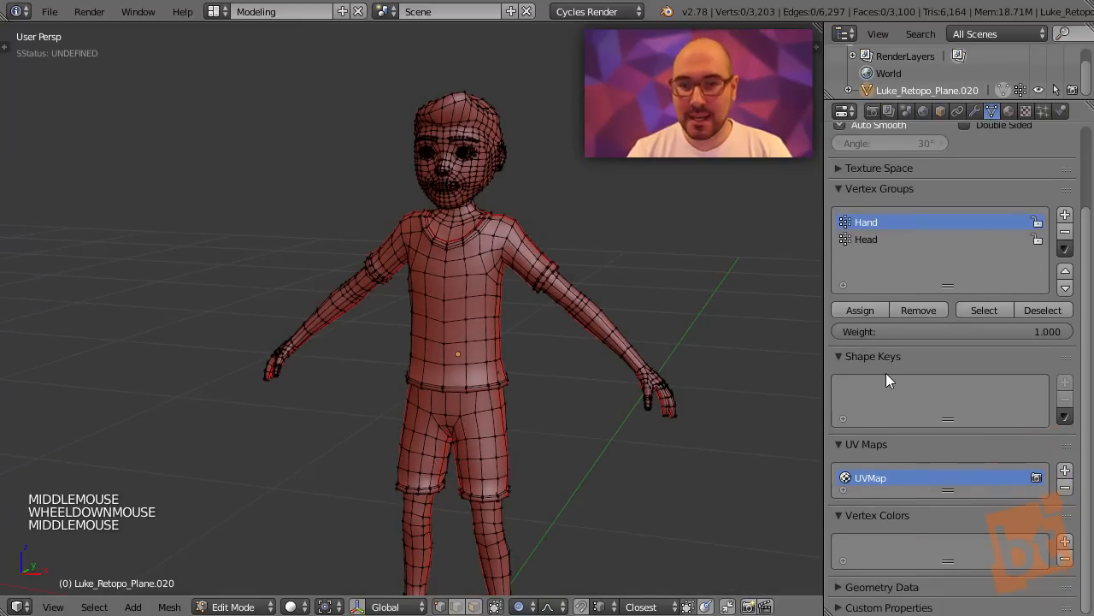
Step: Add Basis and Key 1 shape keys and set Key 1's value to 0.664
key("Tab")
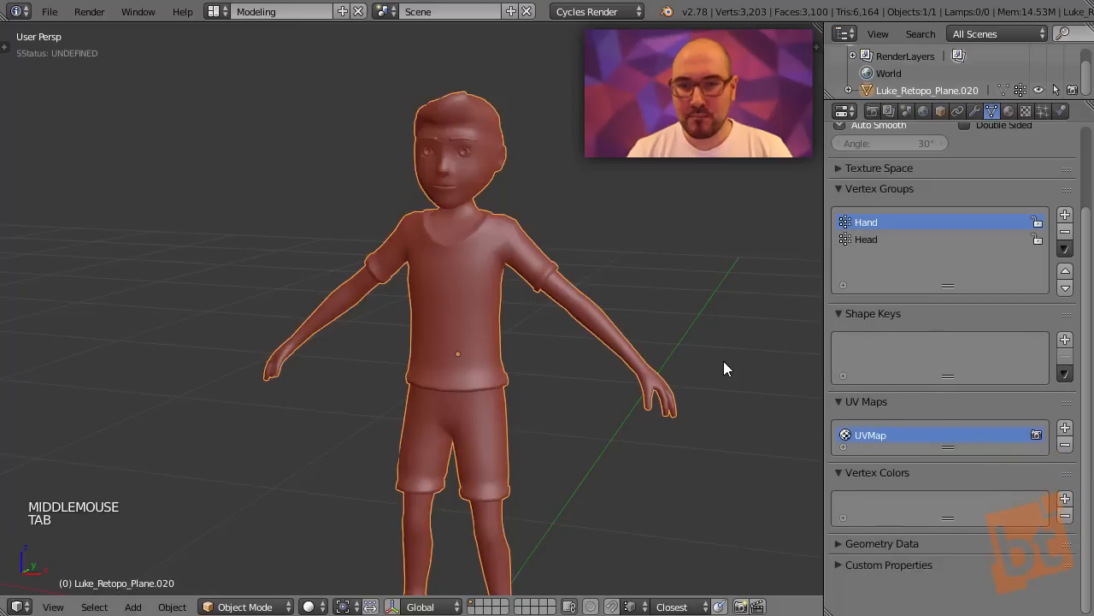
mouse_move(947, 314)
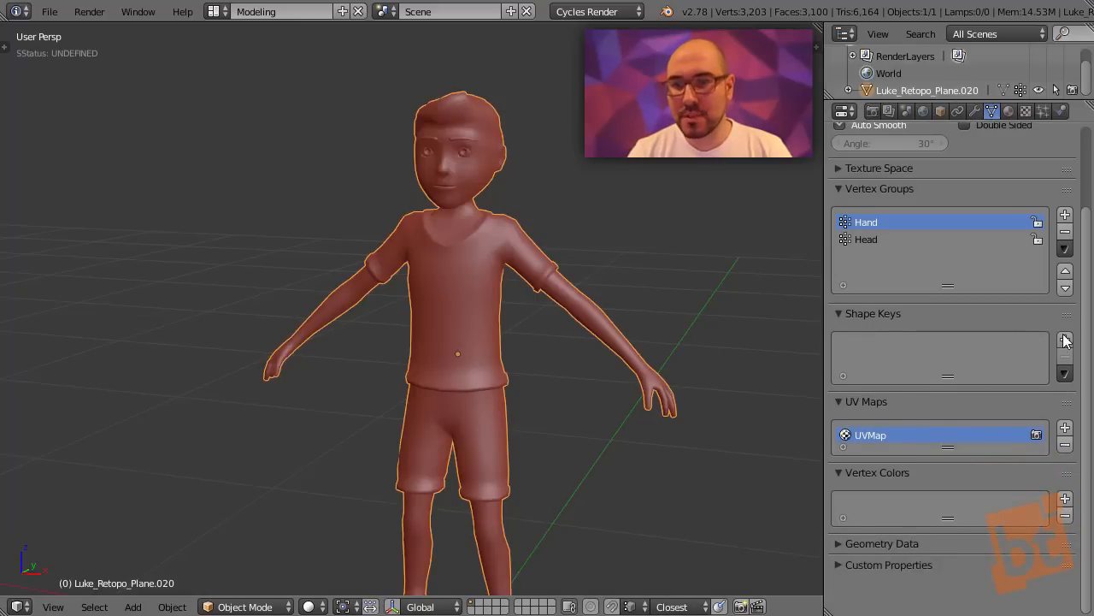
mouse_move(1065, 340)
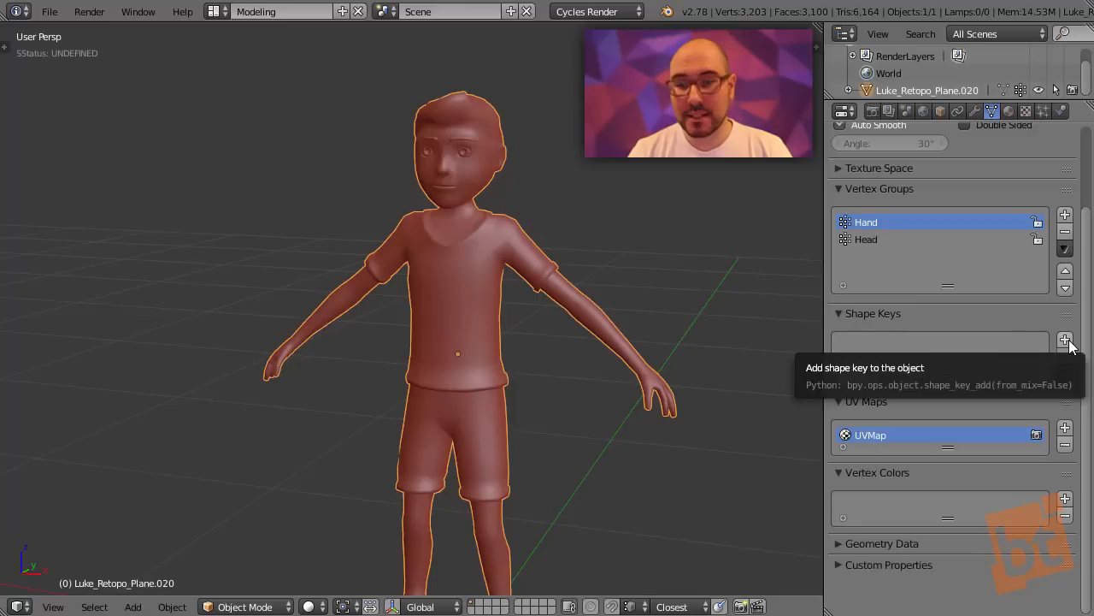
left_click(1065, 338)
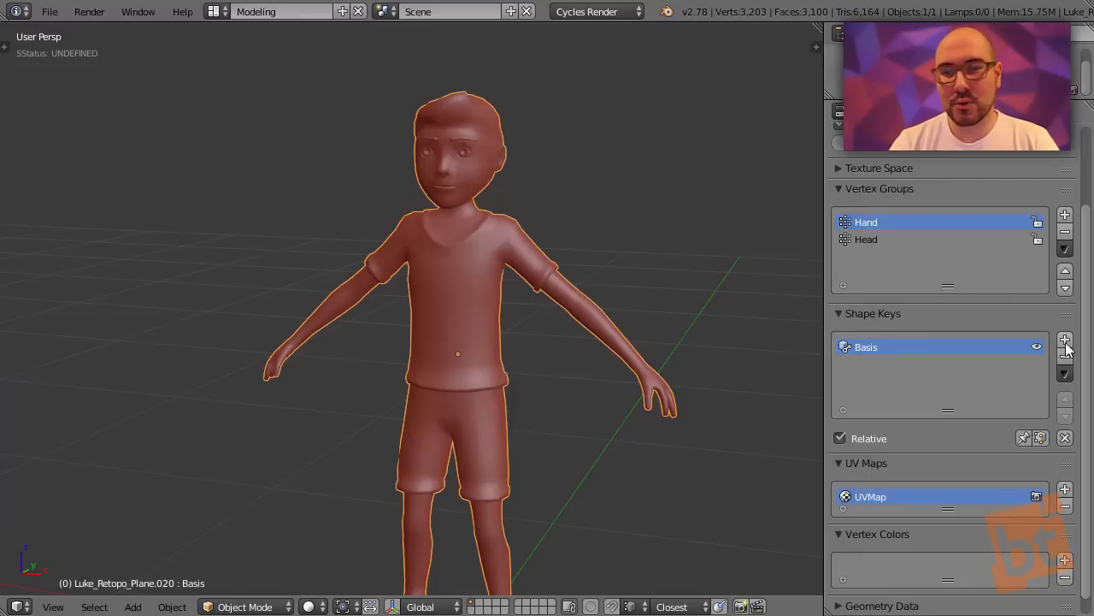
left_click(1065, 338)
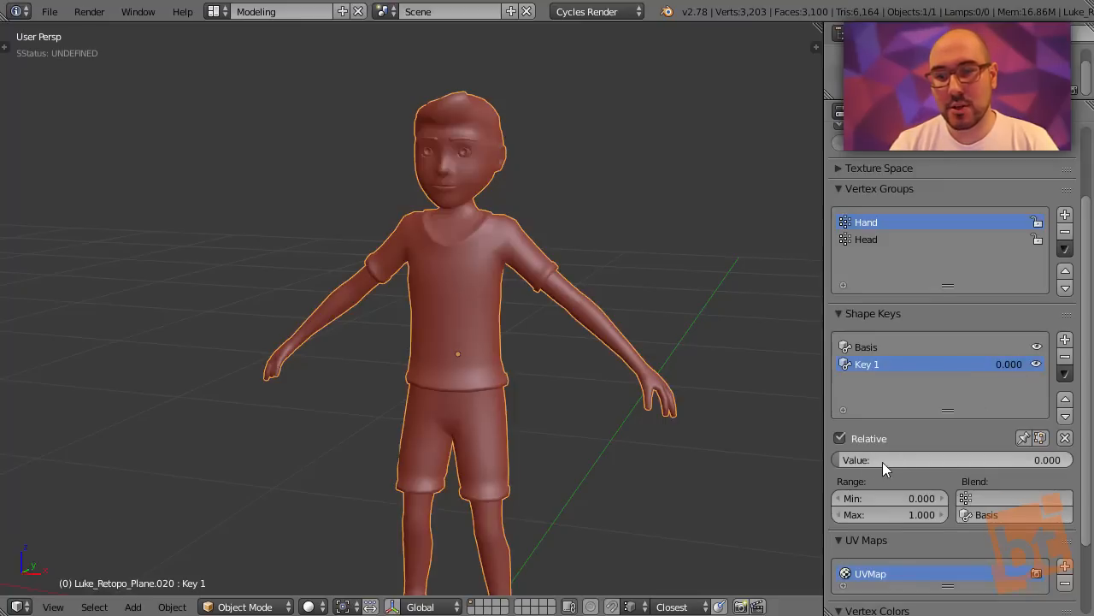
left_click_drag(940, 459, 1048, 459)
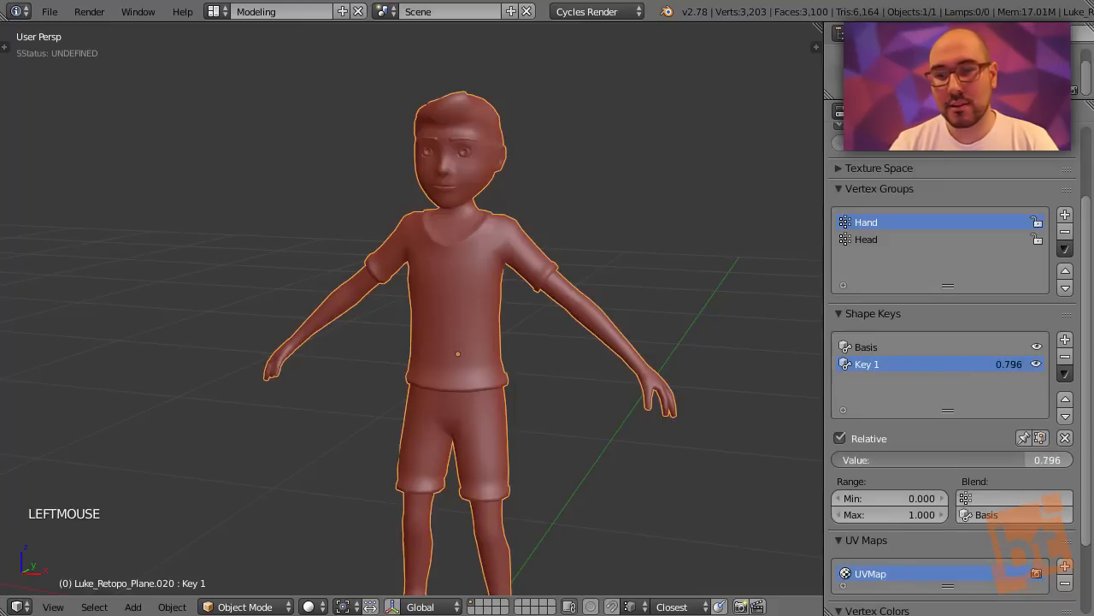
left_click_drag(983, 459, 907, 459)
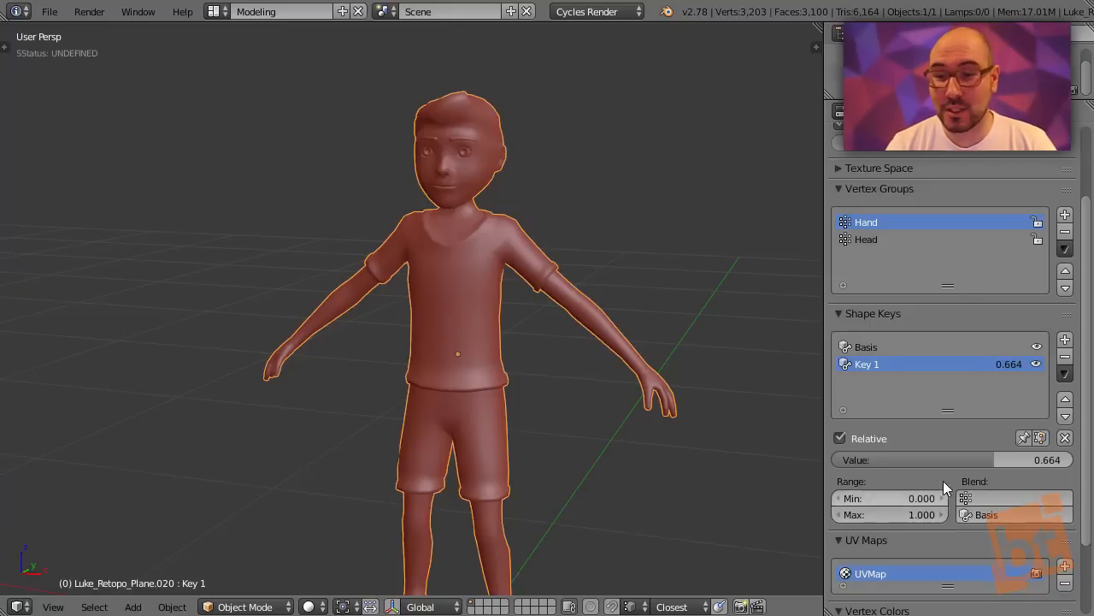
mouse_move(1009, 462)
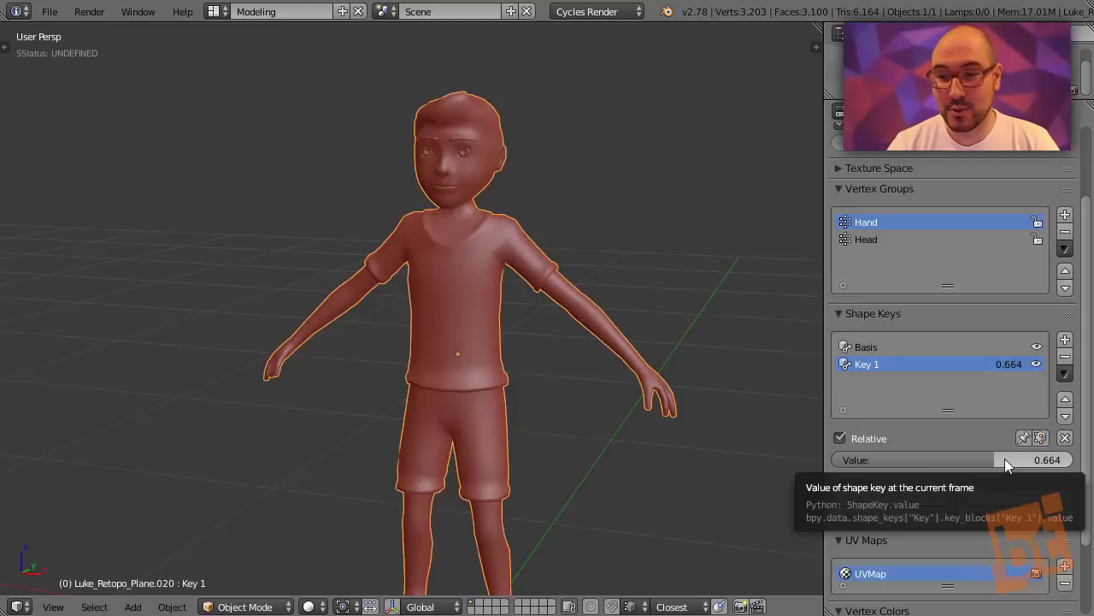
mouse_move(1014, 468)
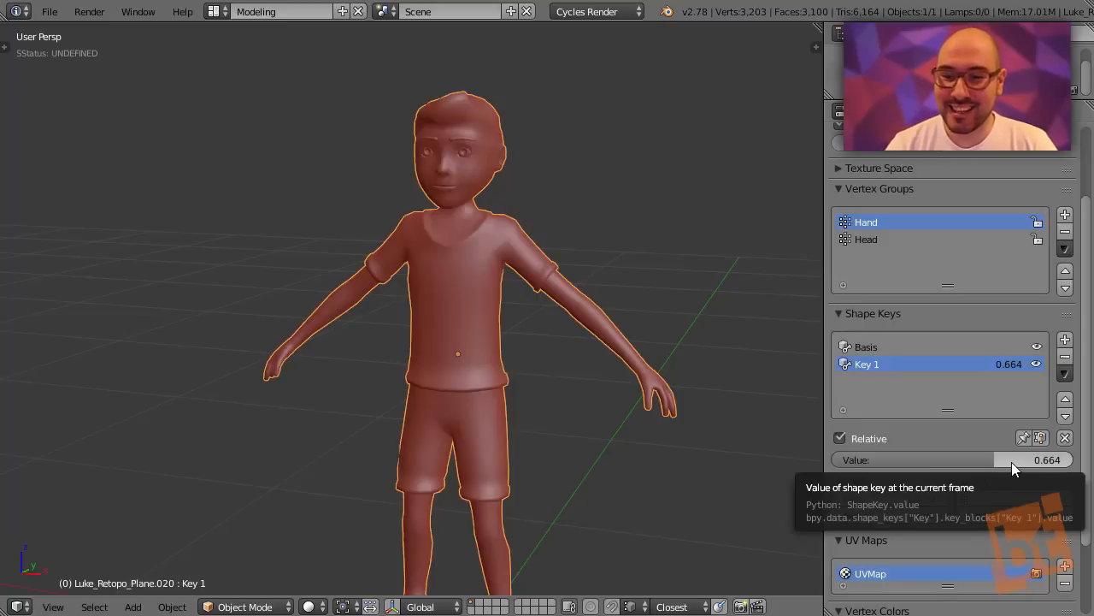
Step: Rename Key 1 to 'Big Hands' and select the character model
left_click(949, 460)
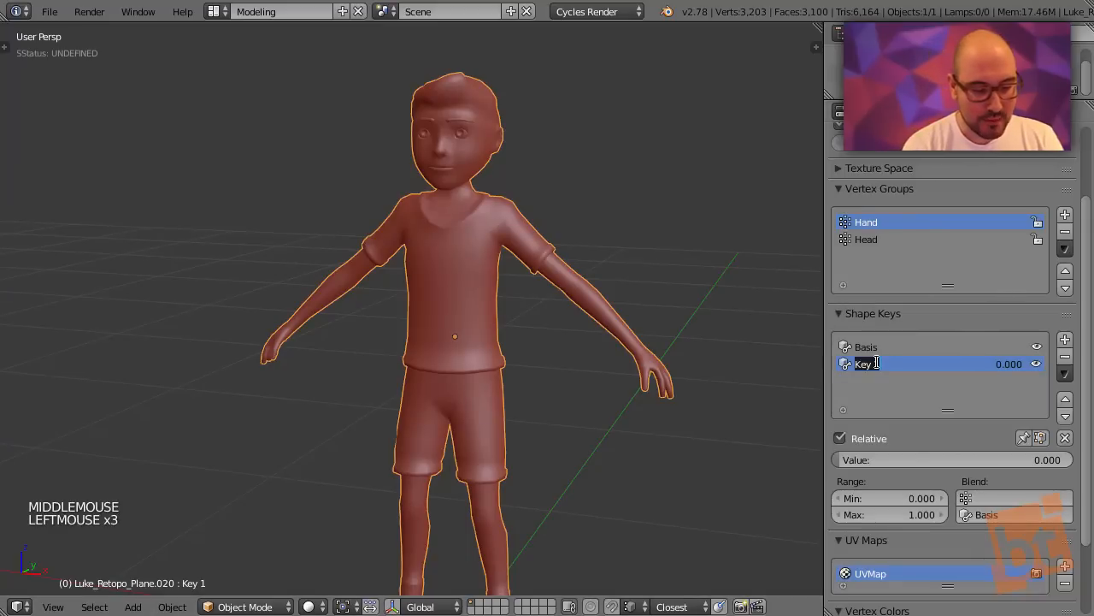
type("Big Hands")
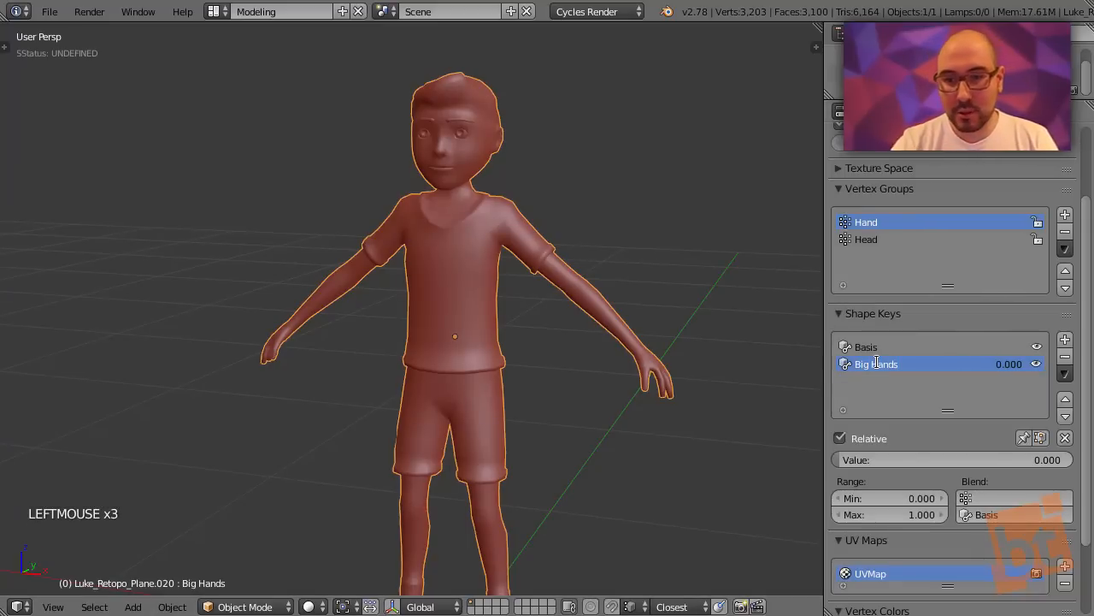
right_click(547, 278)
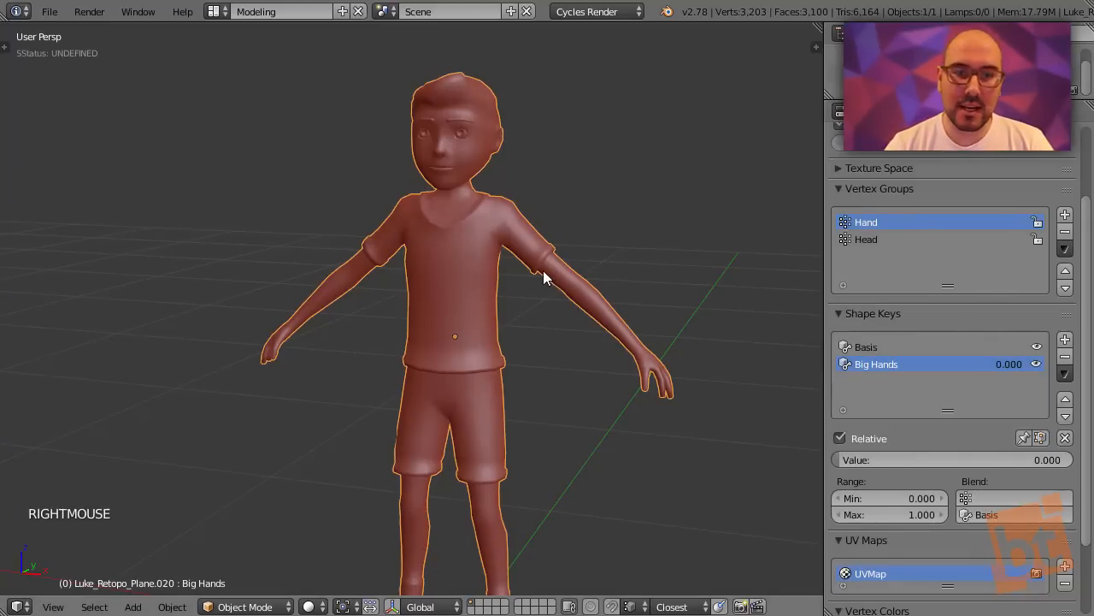
Step: Scale up and reposition the hand in Edit Mode, then return to Basis in Object Mode
key("Tab")
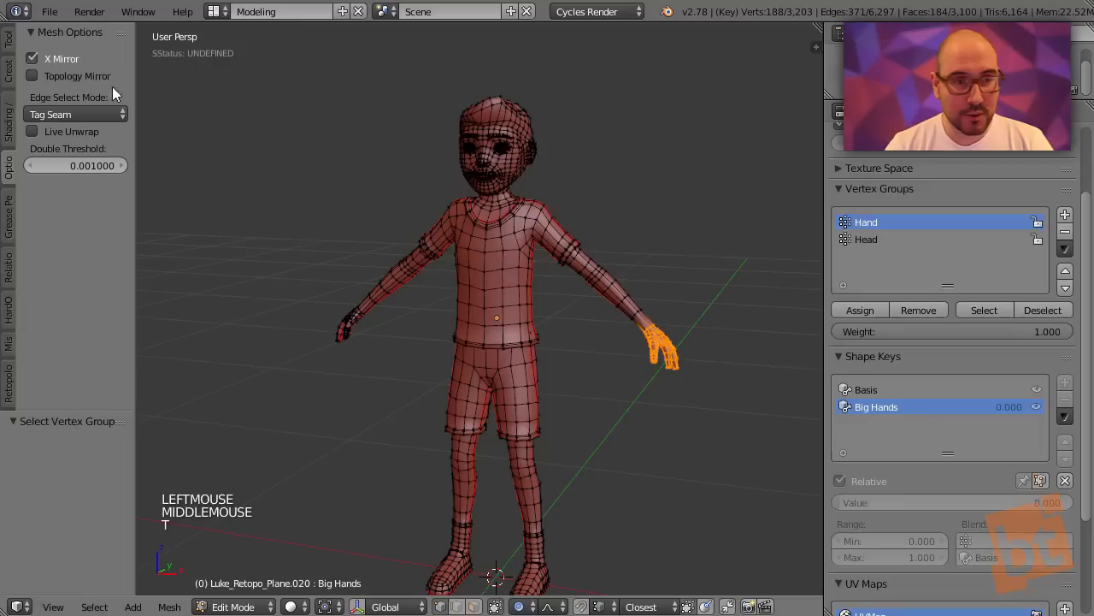
mouse_move(60, 58)
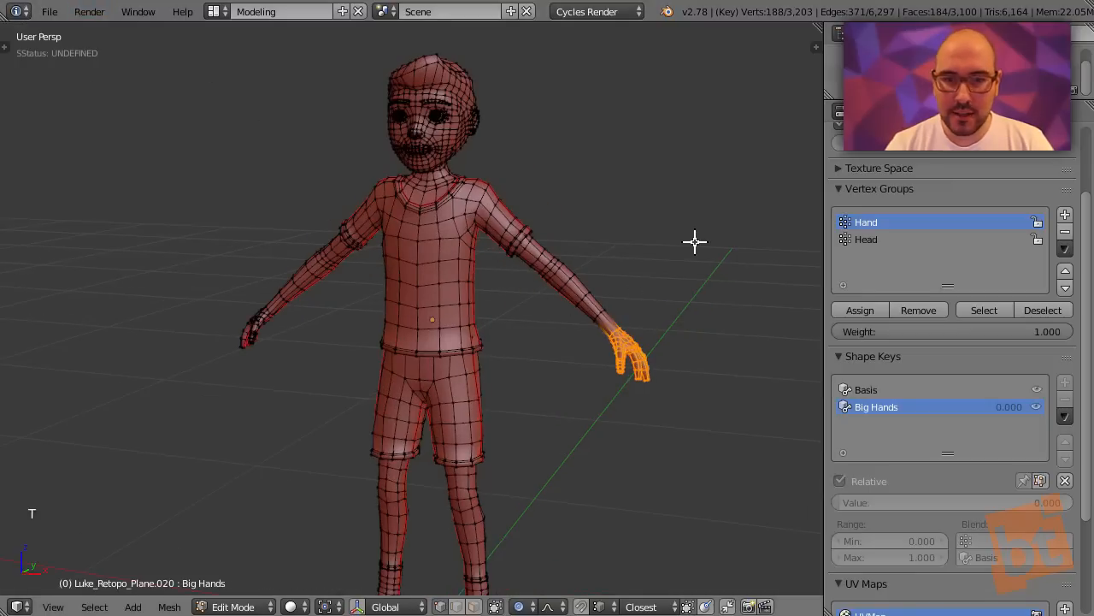
key("s")
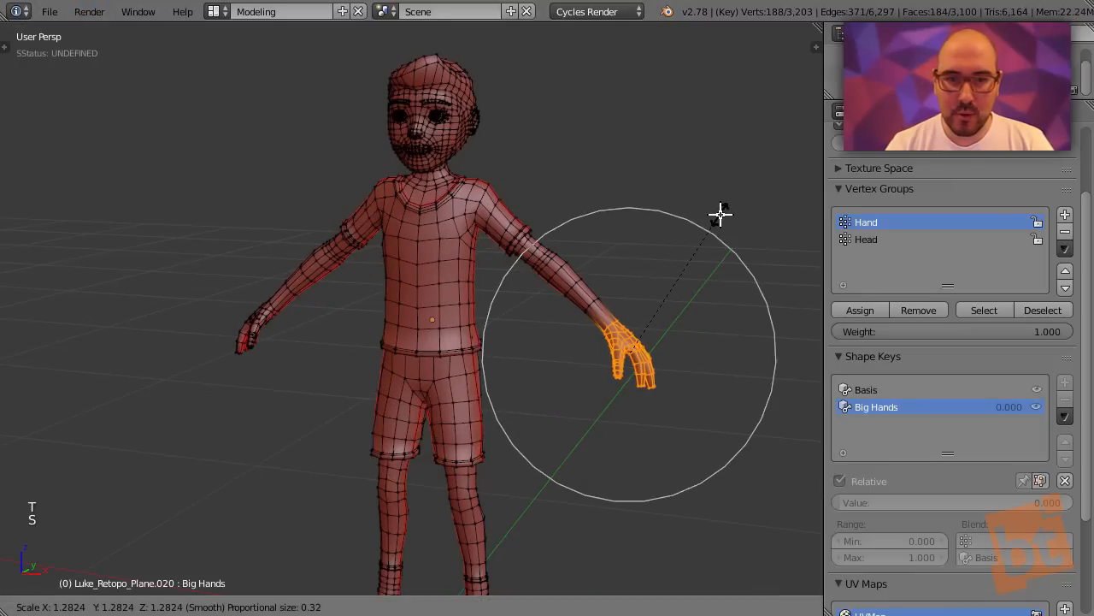
key("g")
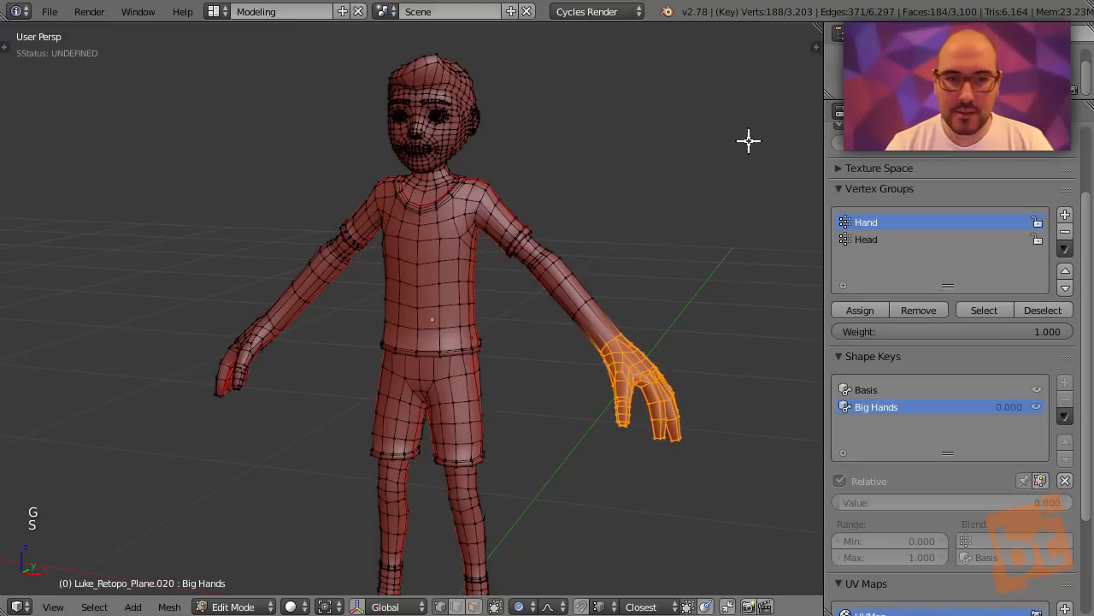
mouse_move(728, 248)
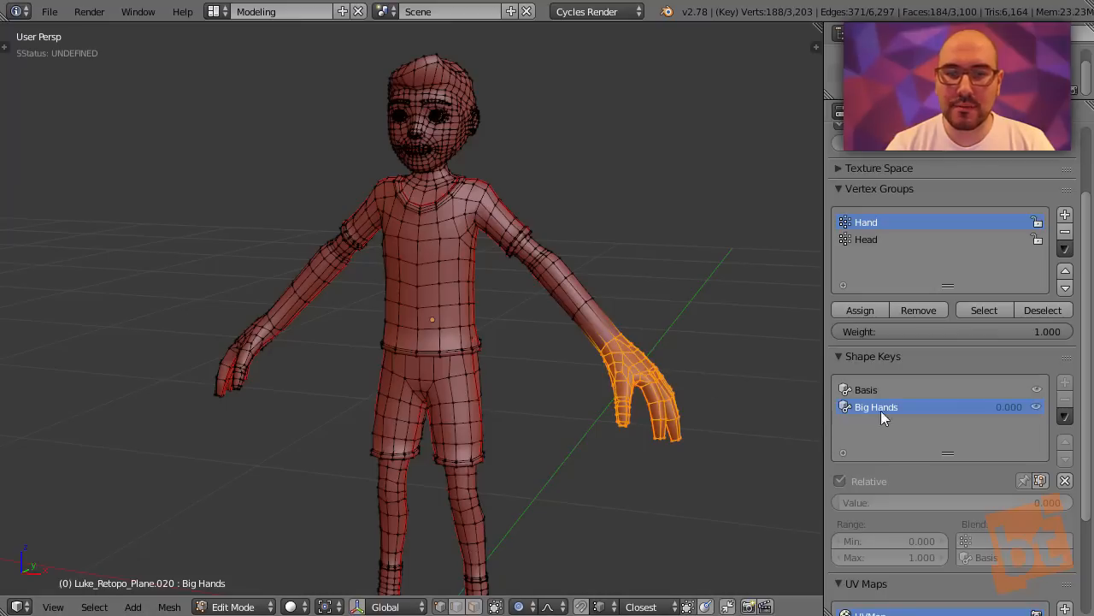
mouse_move(919, 407)
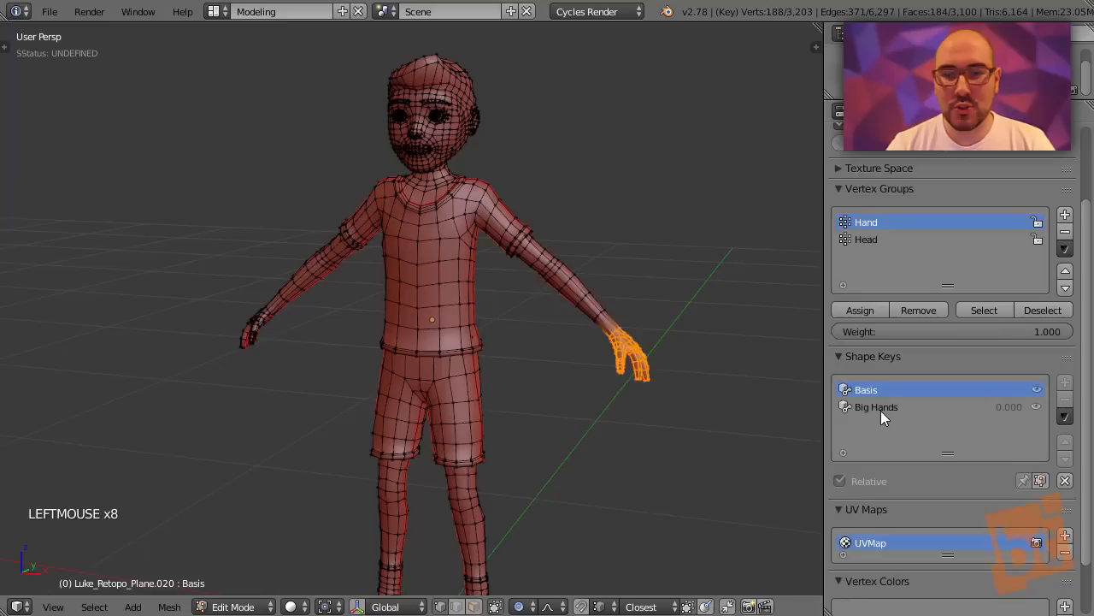
left_click(866, 389)
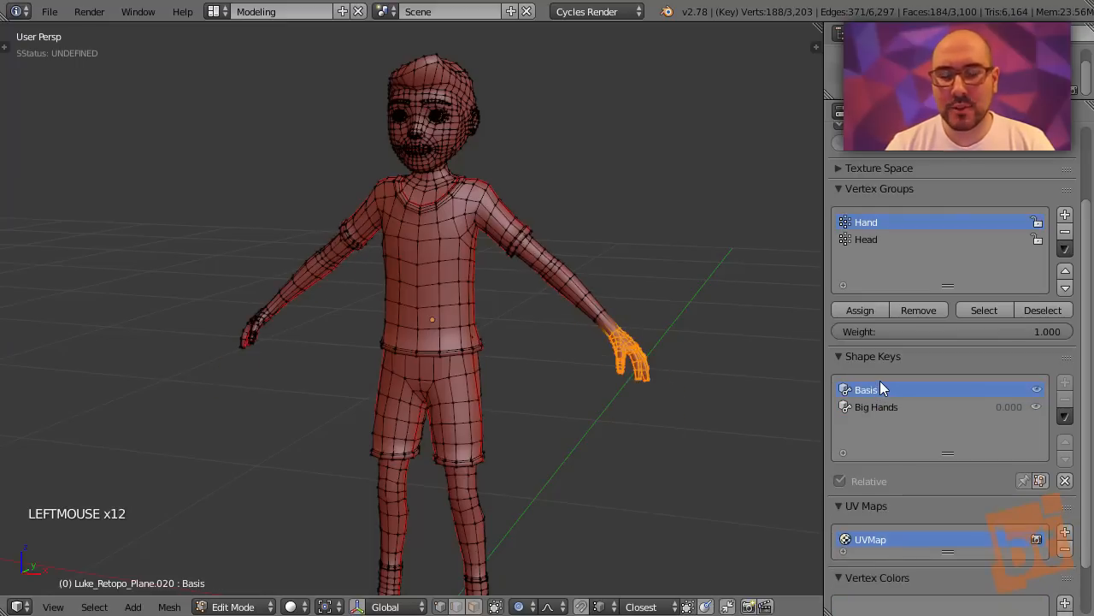
key("Tab")
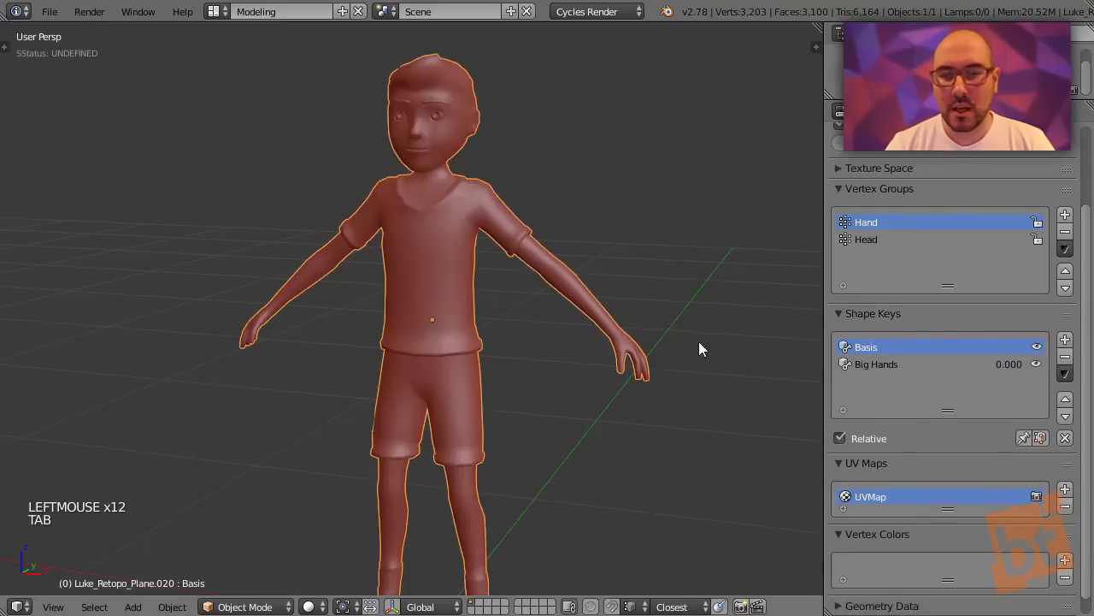
Step: Add the Big Head shape key, scale up the head vertices, and return to Object Mode
left_click(1064, 338)
type("Big Head")
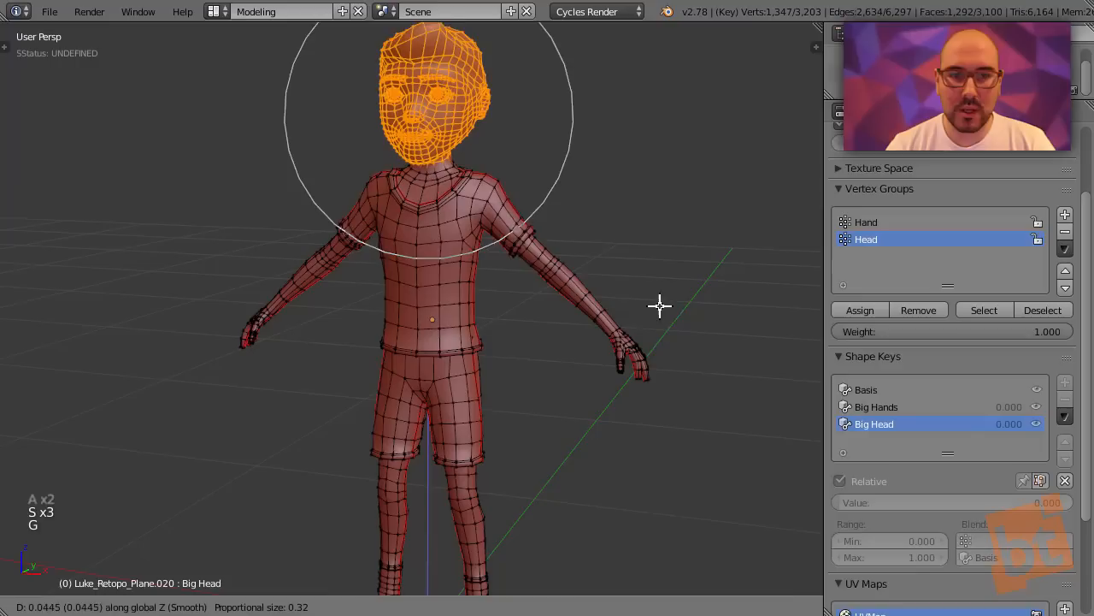
key("s")
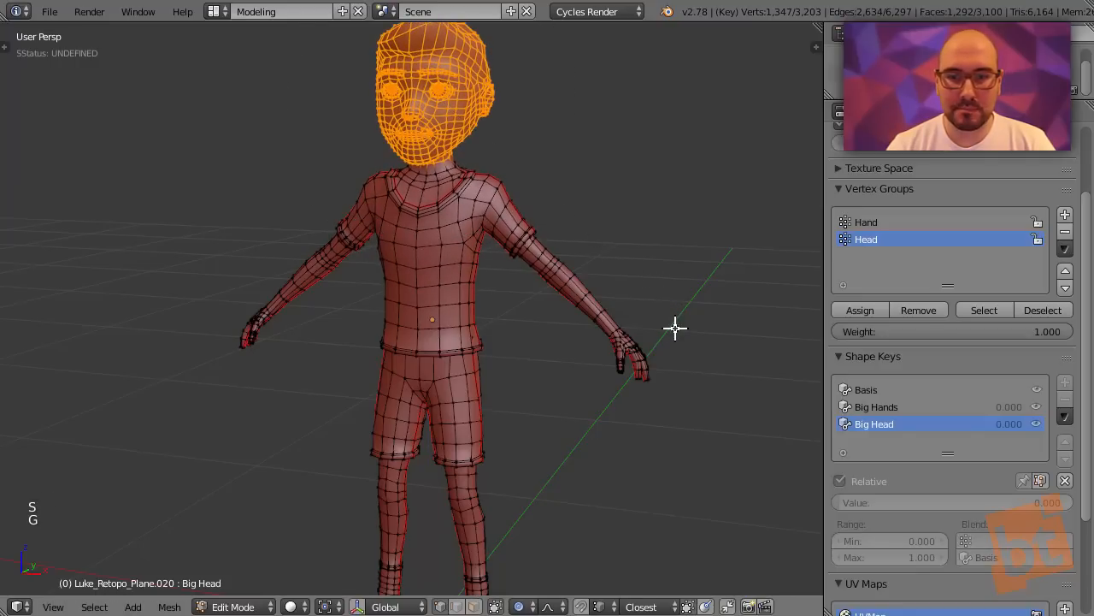
key("Tab")
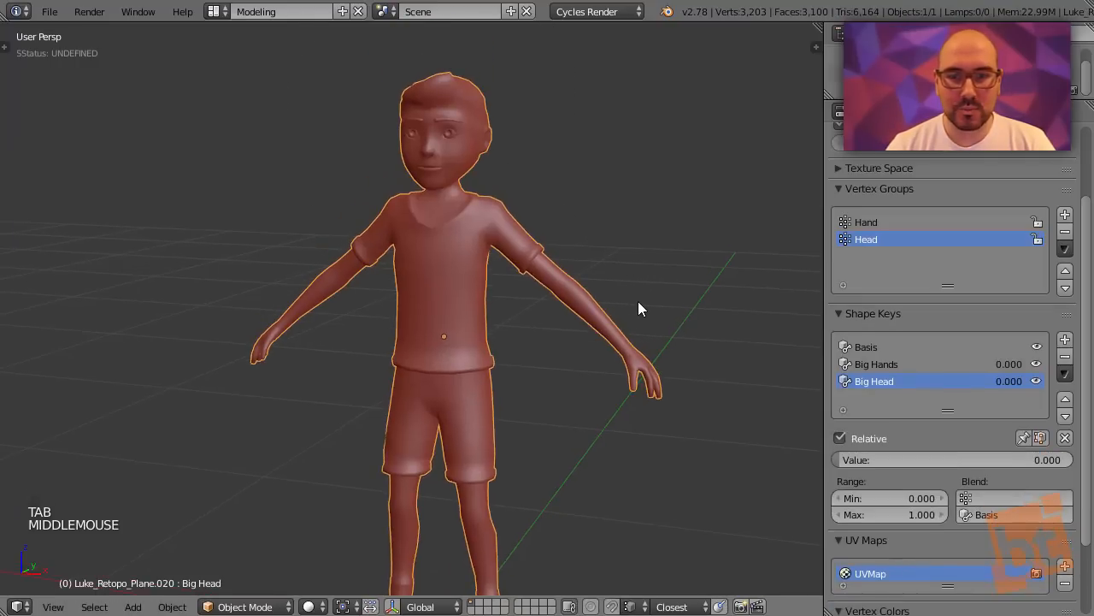
scroll("down", 3)
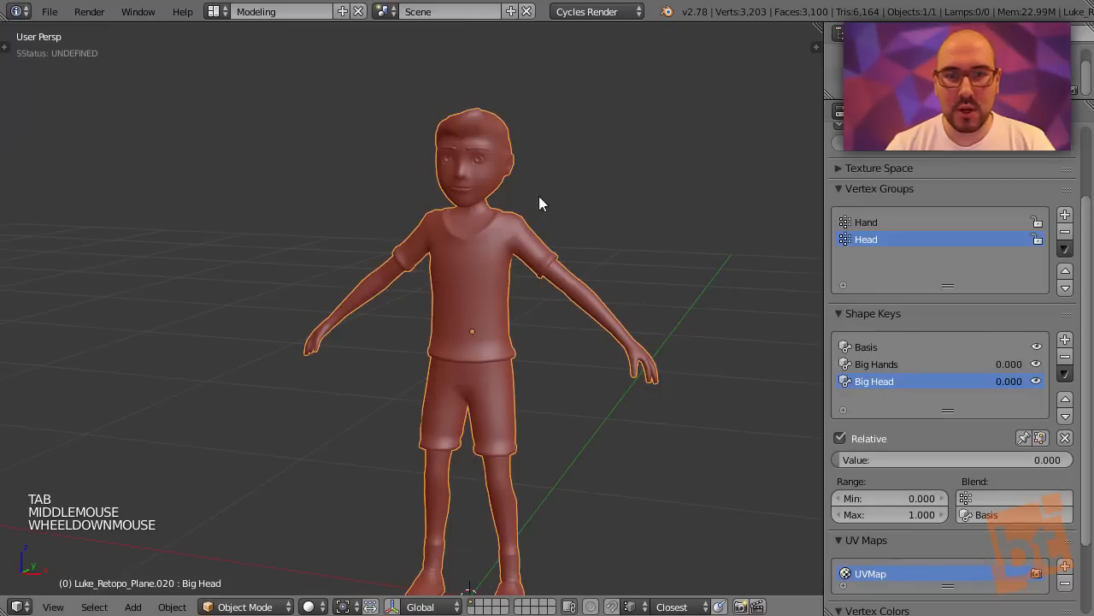
mouse_move(470, 226)
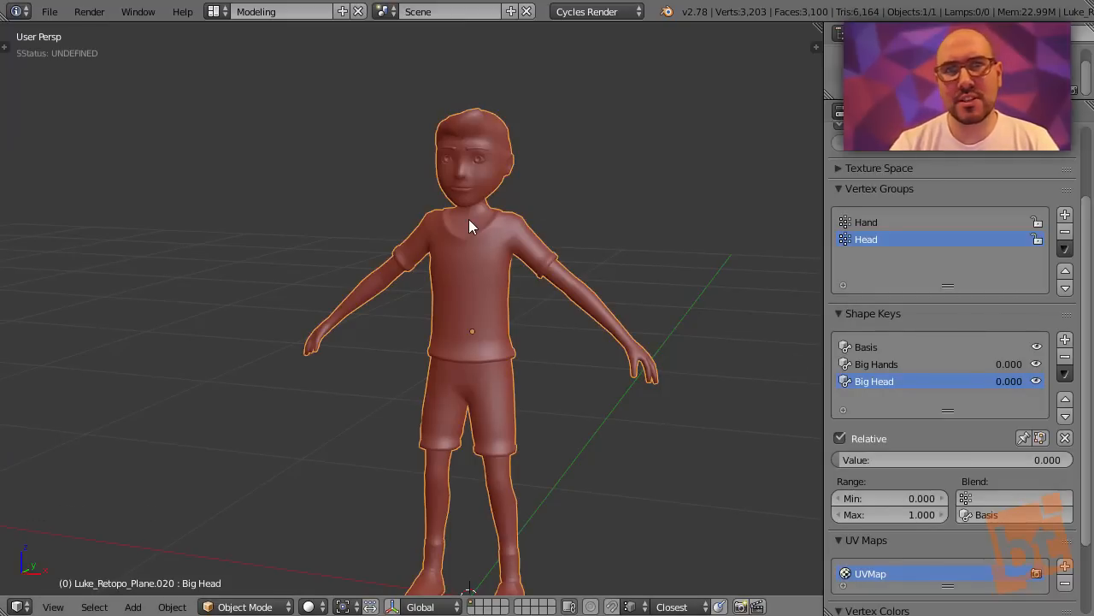
mouse_move(1009, 373)
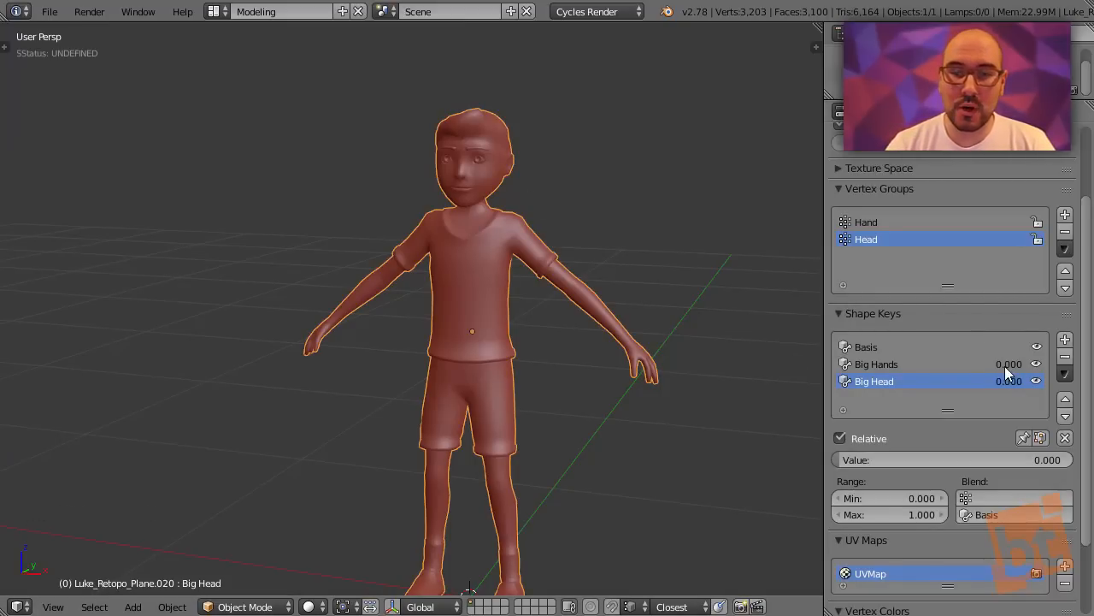
Step: Set Big Hands to about 0.529 and Big Head to about 0.706
double_click(1009, 381)
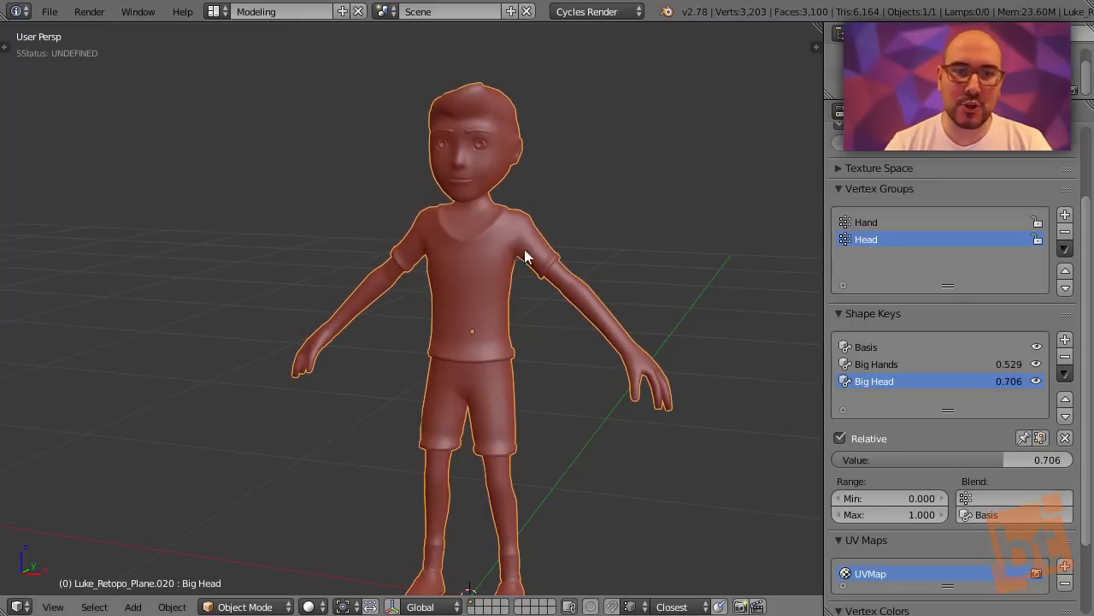
mouse_move(479, 273)
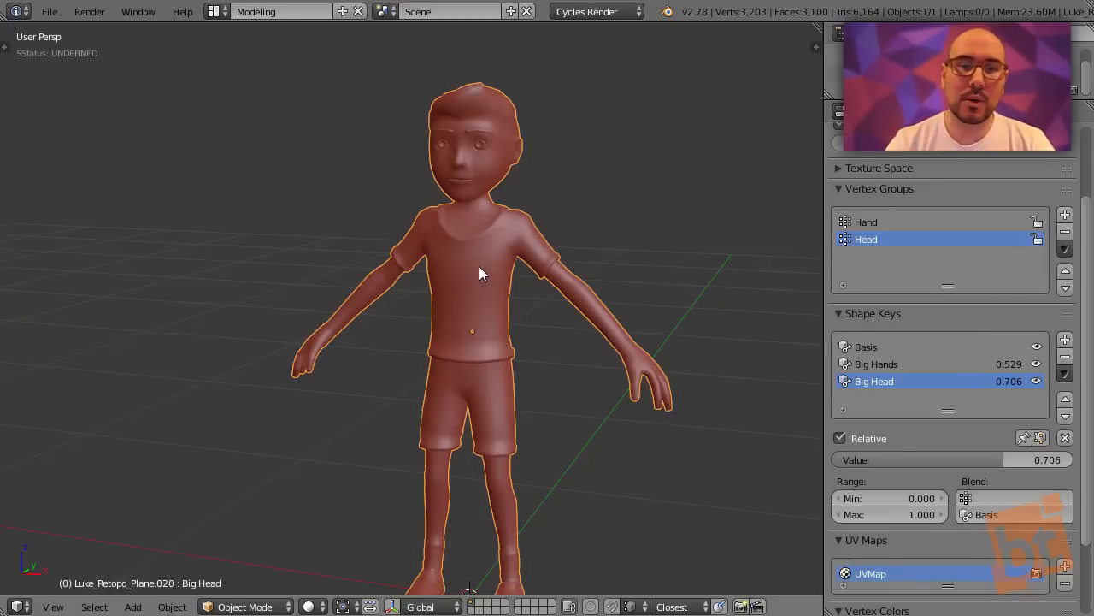
Step: Add a shape key named Big Torso and enter Edit Mode with all vertices deselected
left_click(1064, 339)
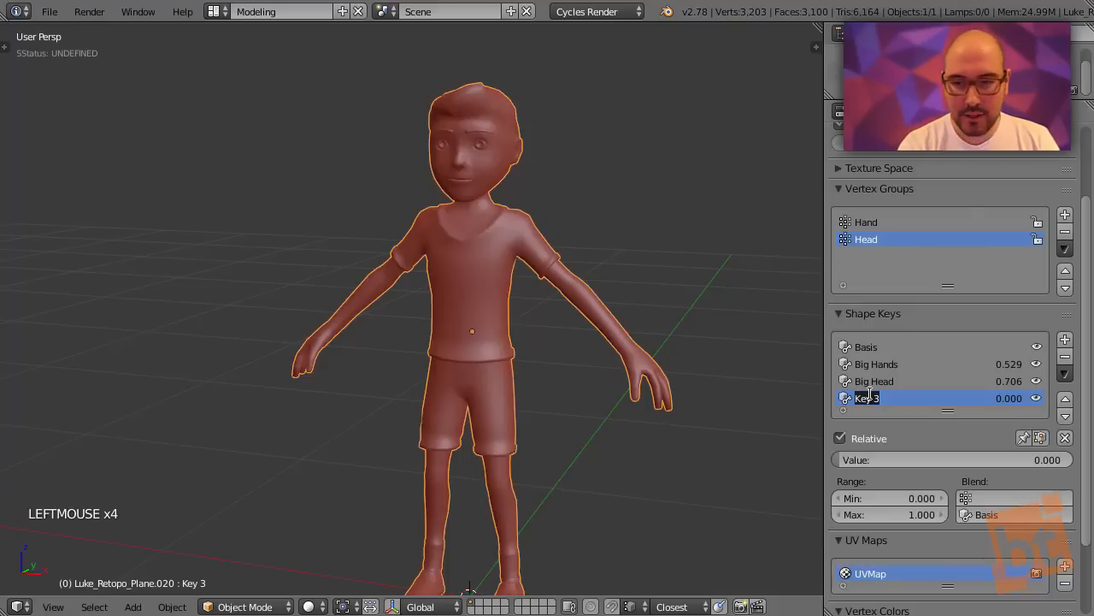
type("Big Torso")
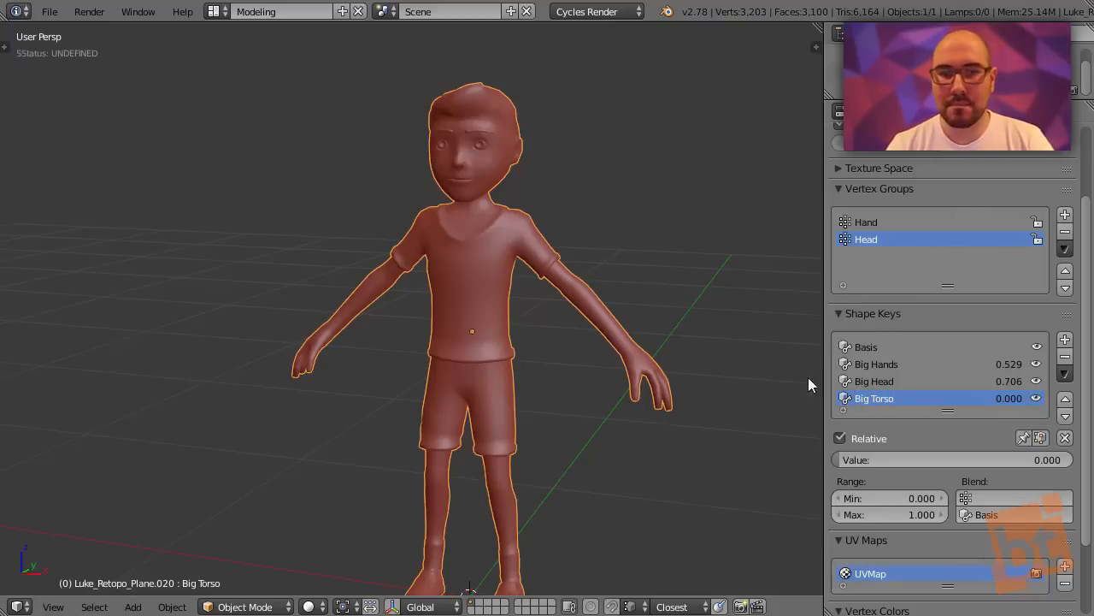
key("Tab")
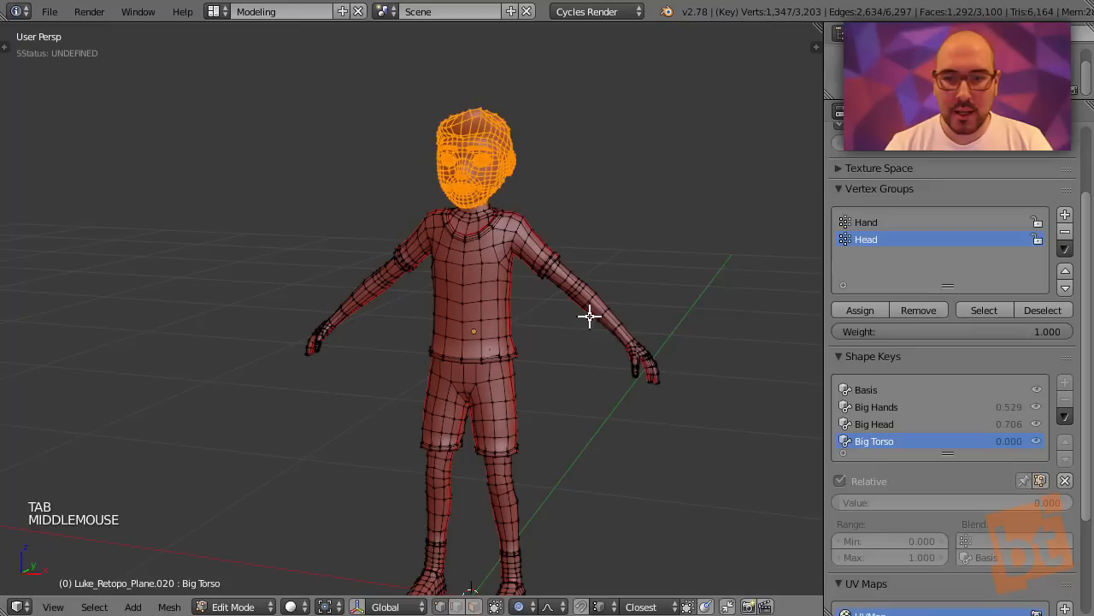
key("a")
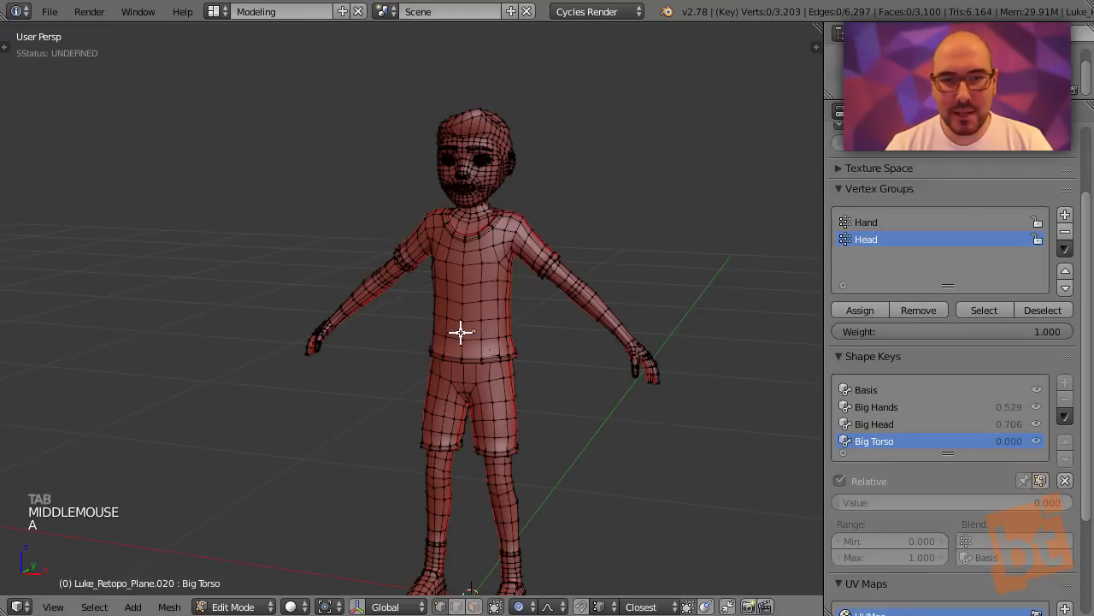
mouse_move(570, 189)
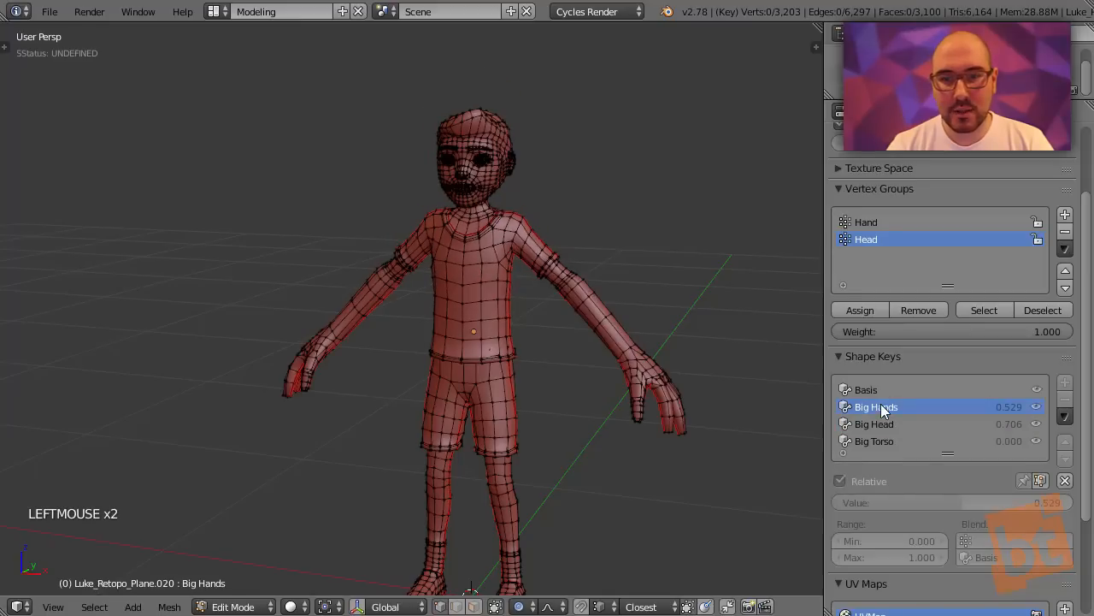
Step: Switch from Big Hands back to Big Torso and orbit to view the character's back
left_click(875, 406)
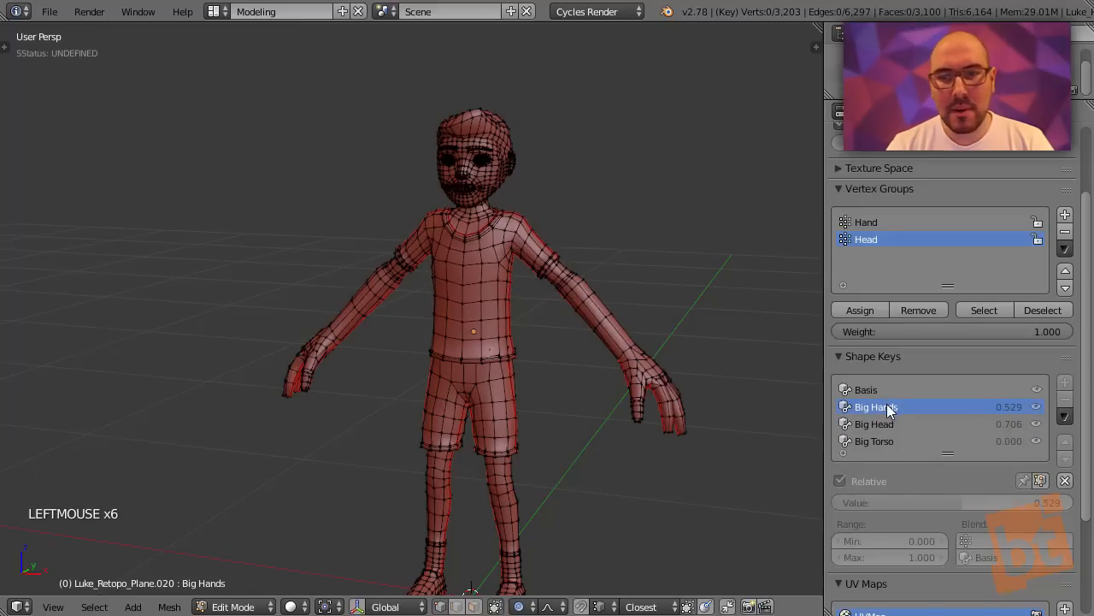
mouse_move(1025, 419)
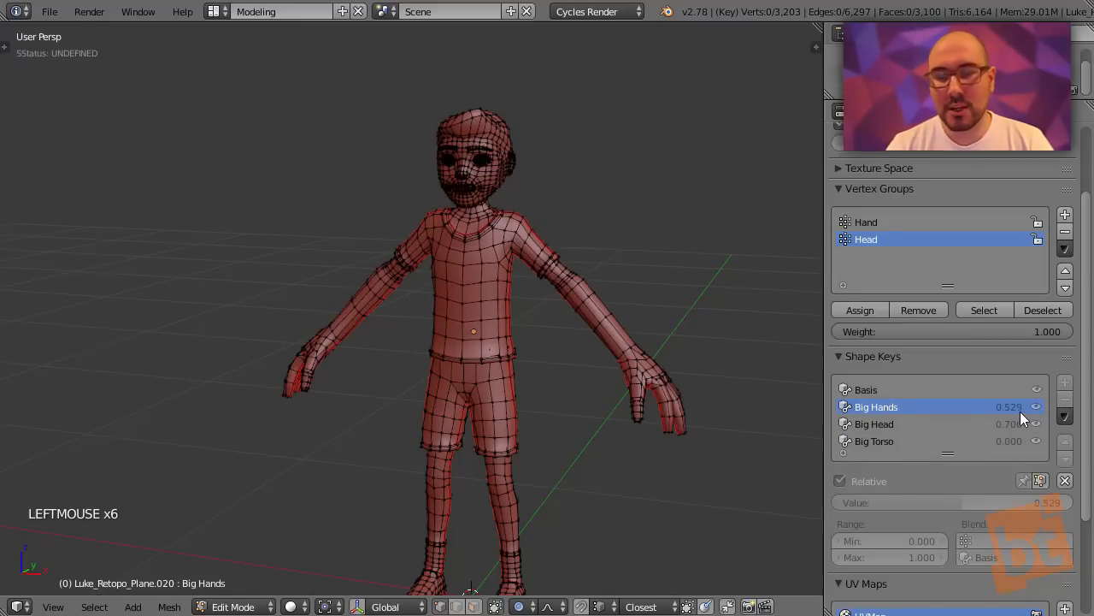
mouse_move(1009, 406)
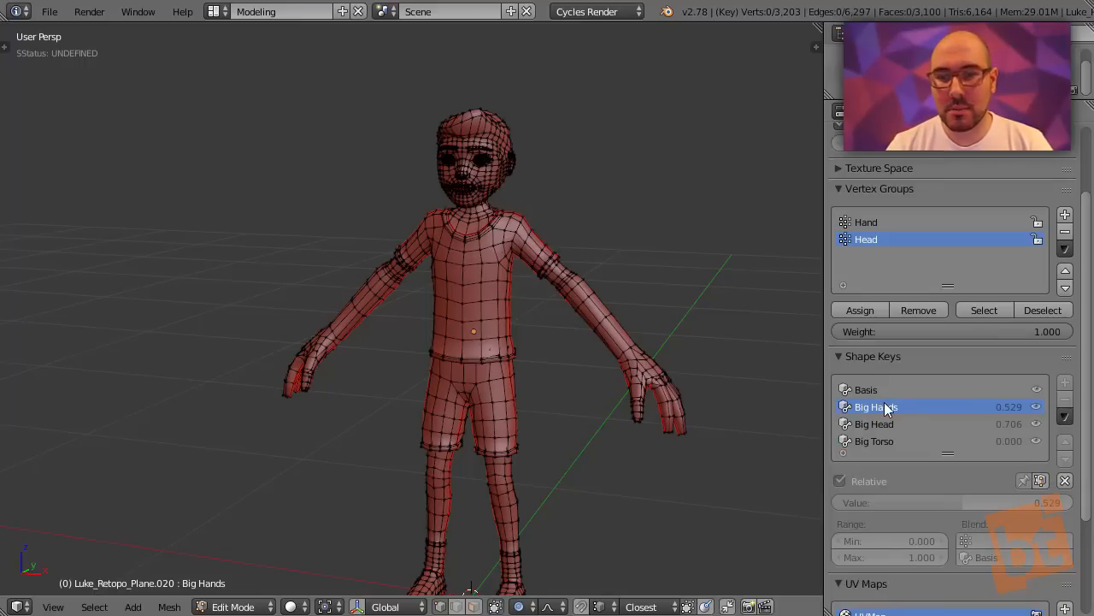
left_click(874, 442)
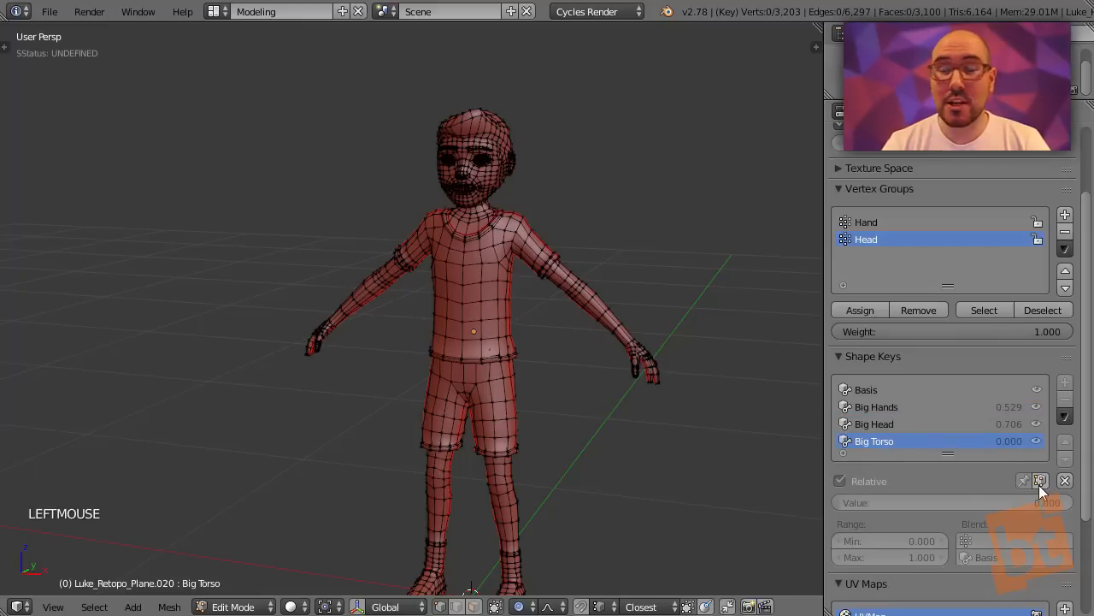
mouse_move(1040, 481)
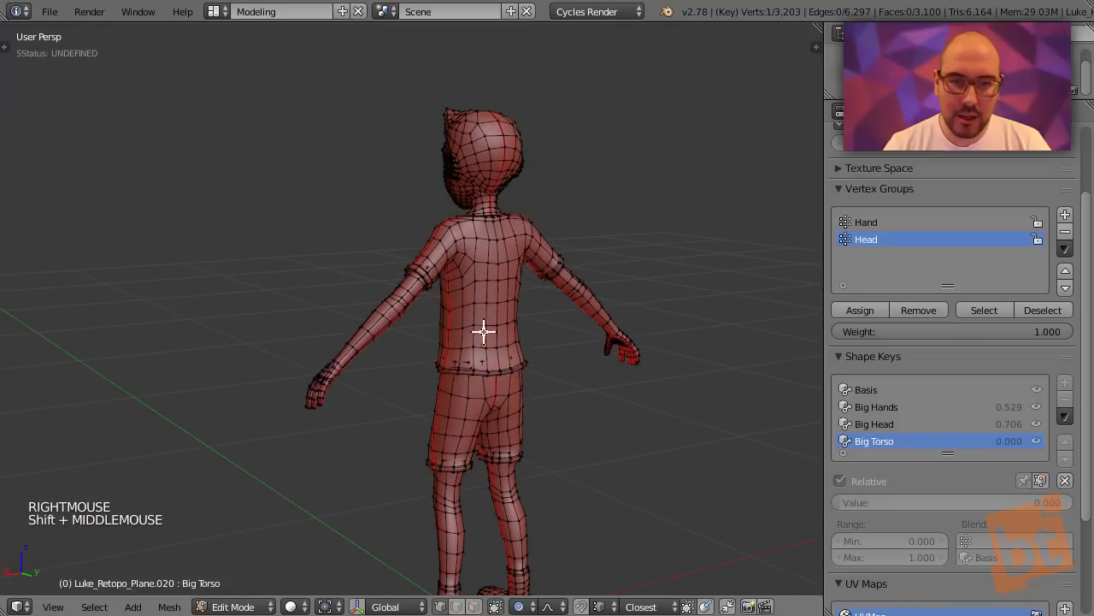
left_click_drag(485, 331, 671, 408)
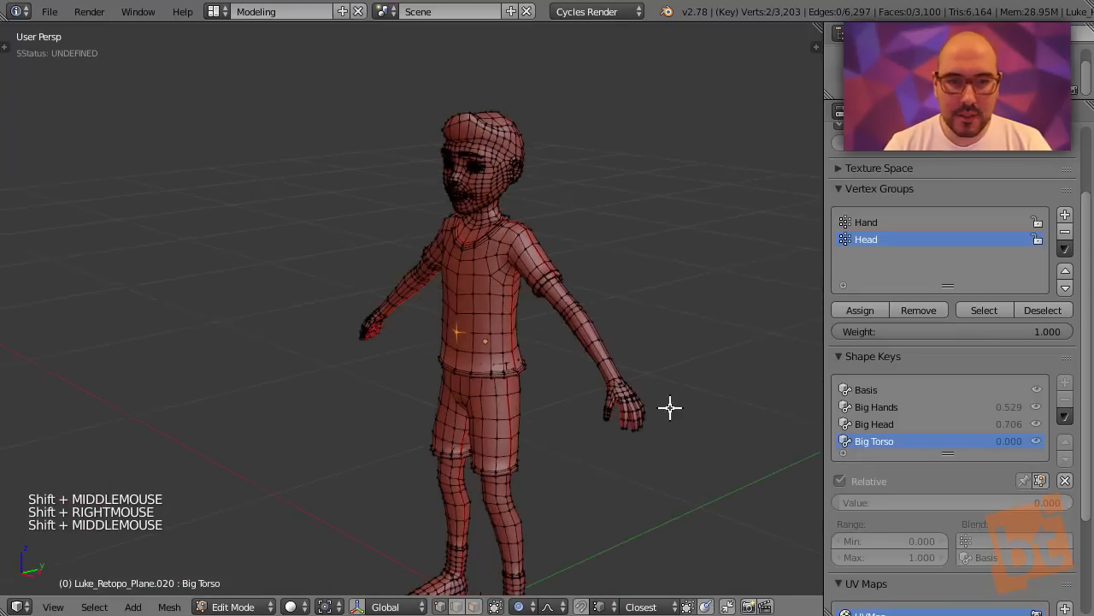
key("s")
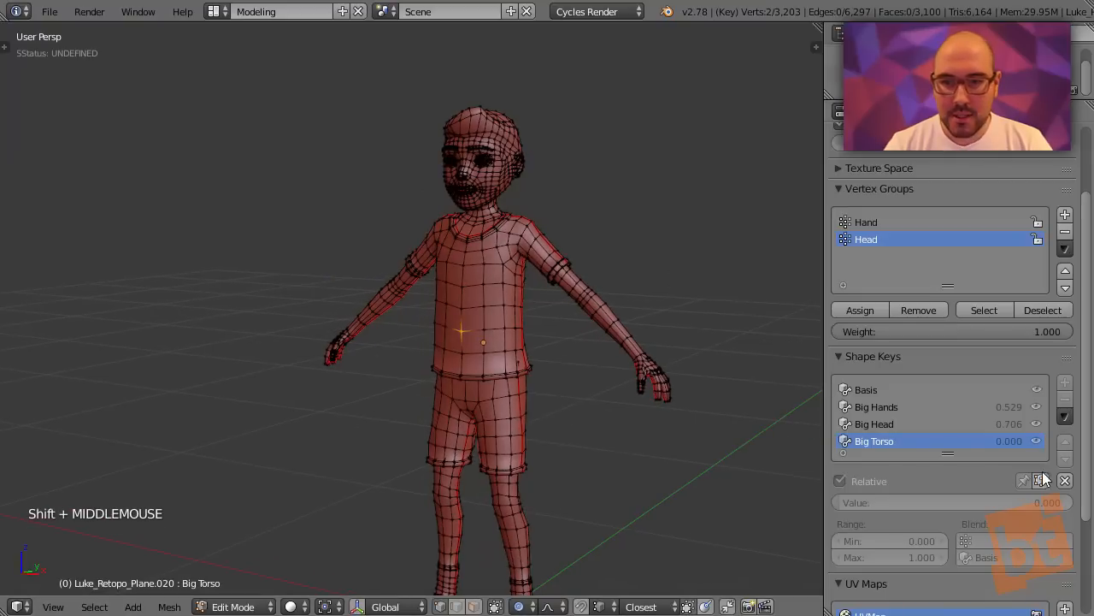
mouse_move(1038, 481)
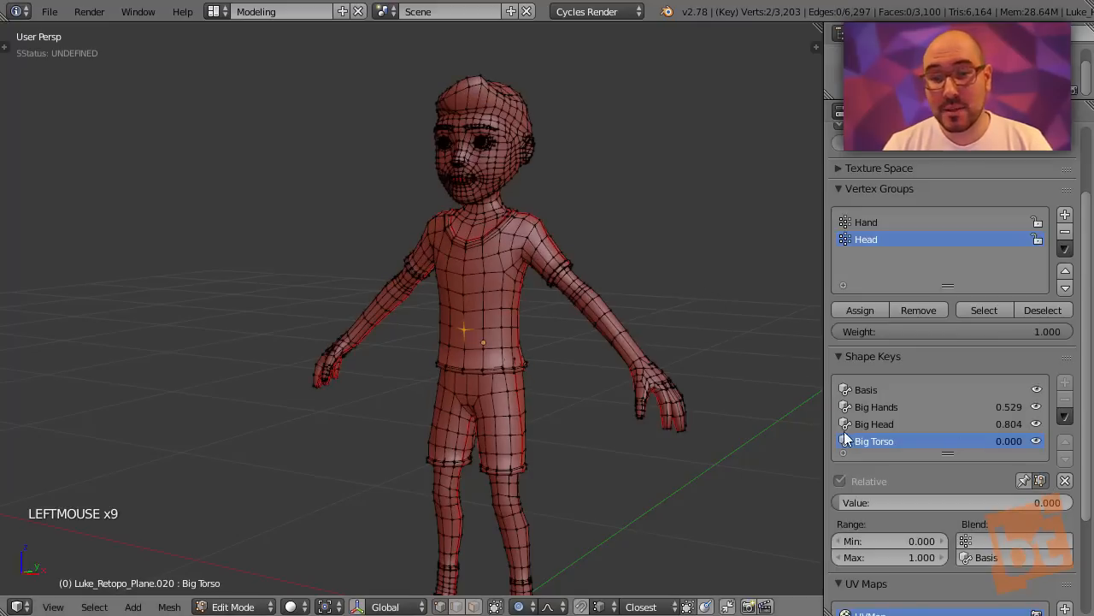
mouse_move(1005, 442)
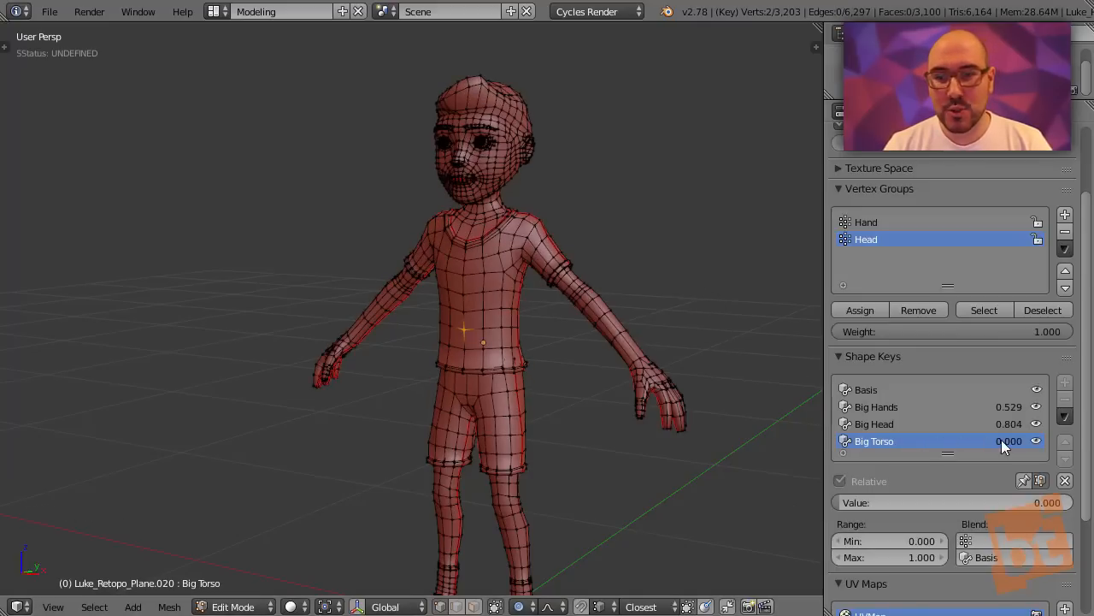
mouse_move(1009, 441)
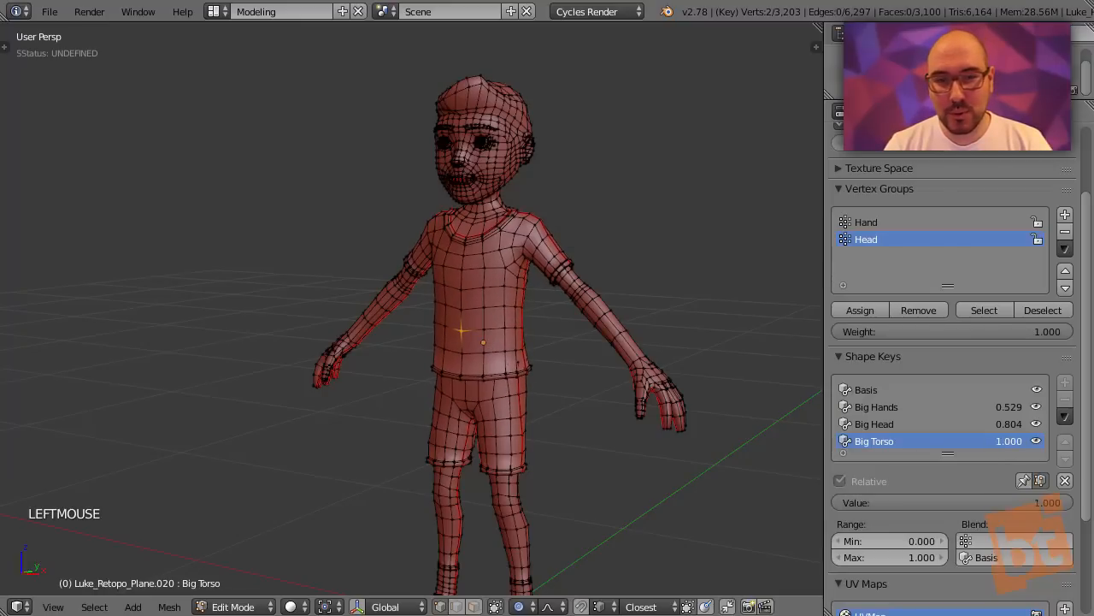
Step: Scale up the torso for Big Torso and return to Object Mode
key("s")
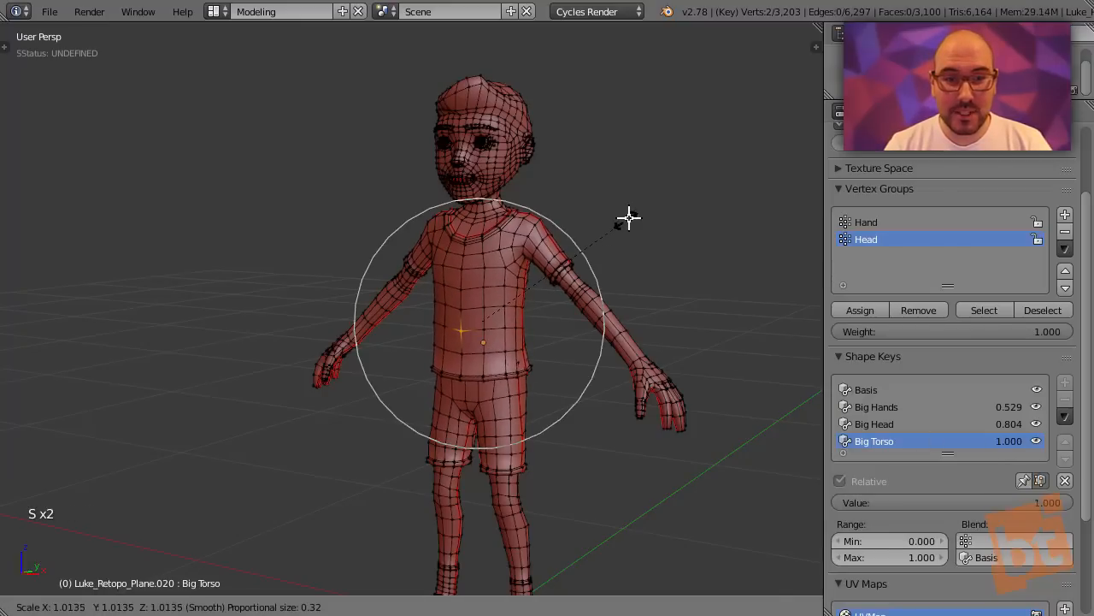
mouse_move(654, 178)
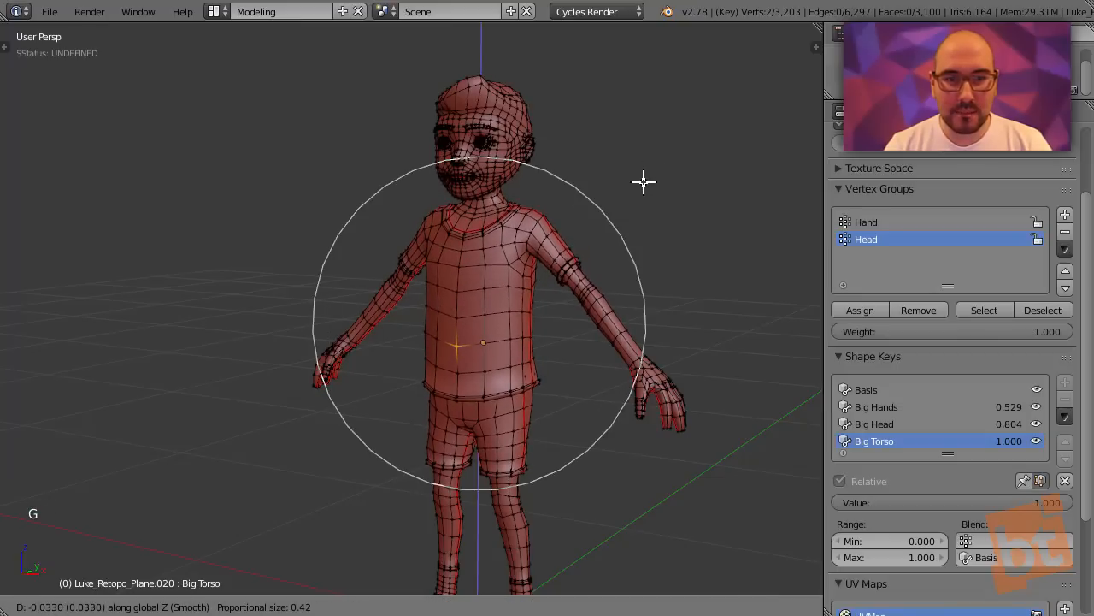
key("Tab")
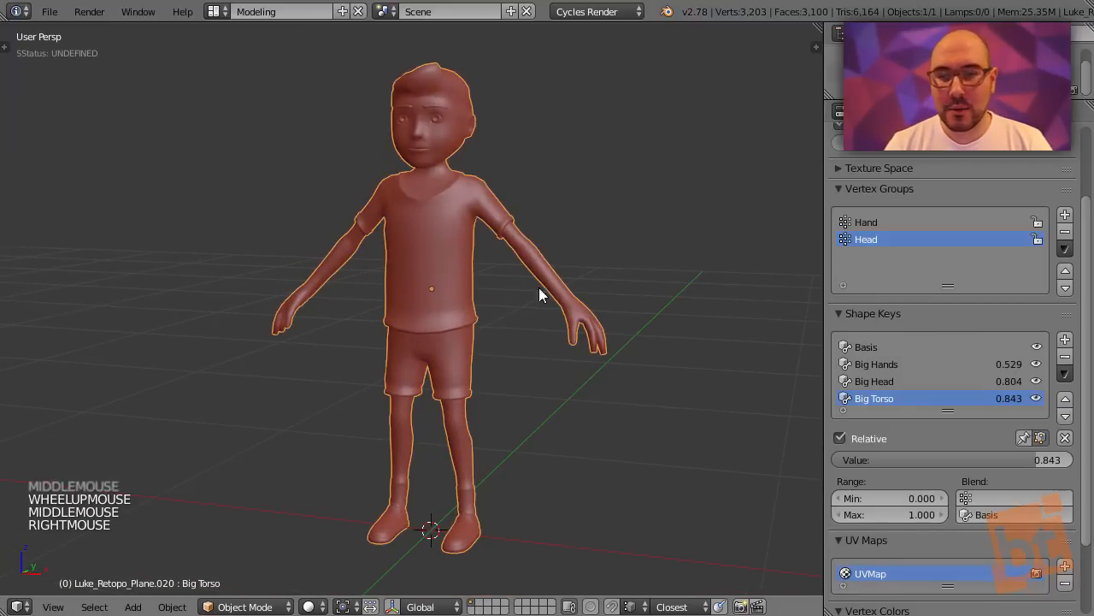
left_click(1065, 374)
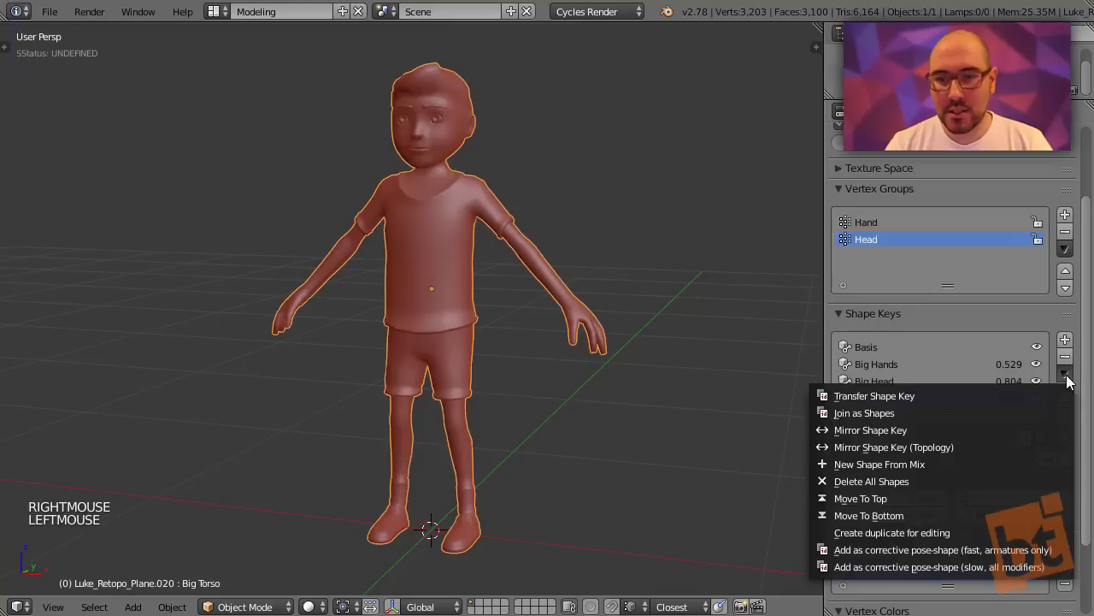
mouse_move(871, 480)
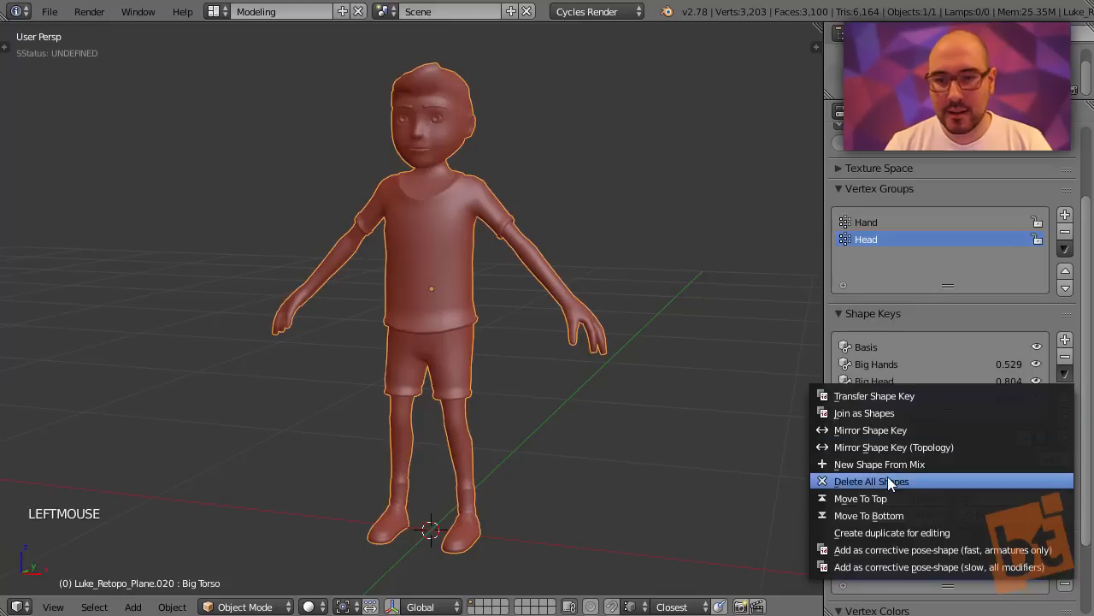
mouse_move(863, 413)
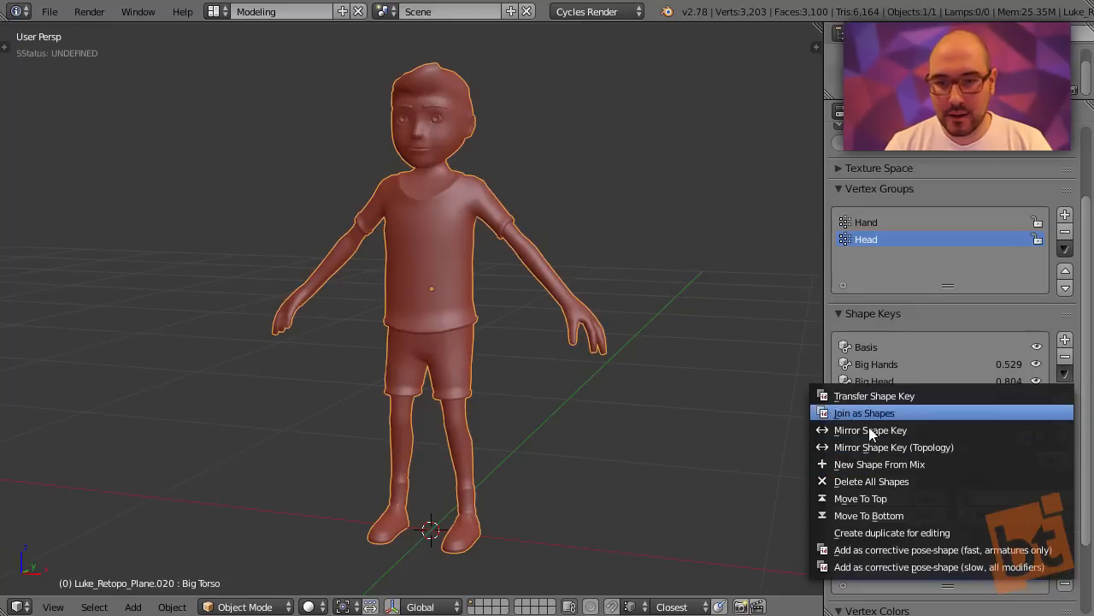
mouse_move(892, 532)
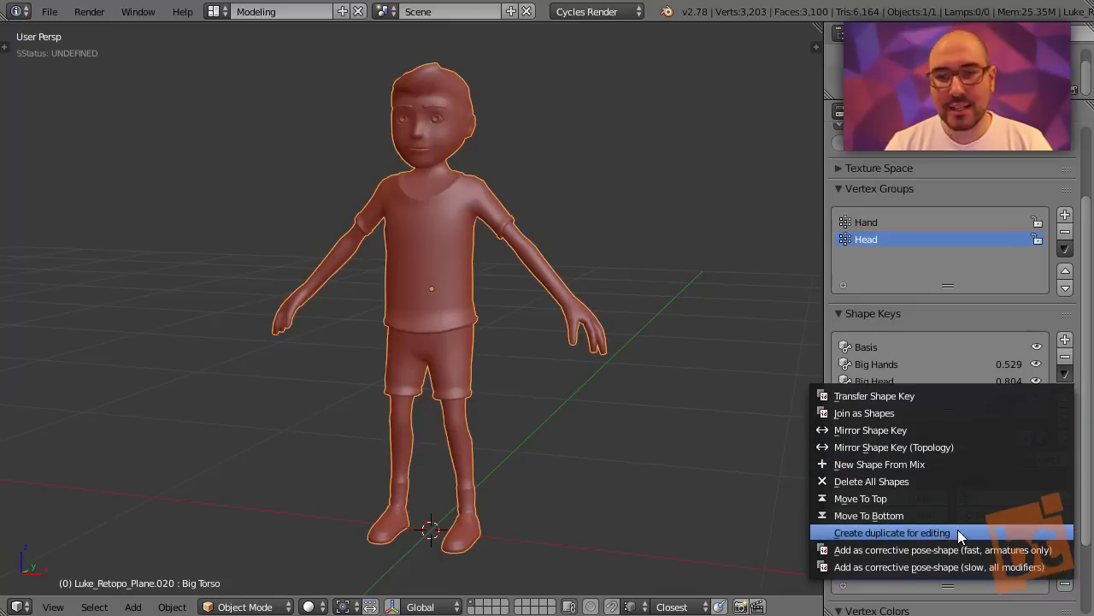
left_click(892, 532)
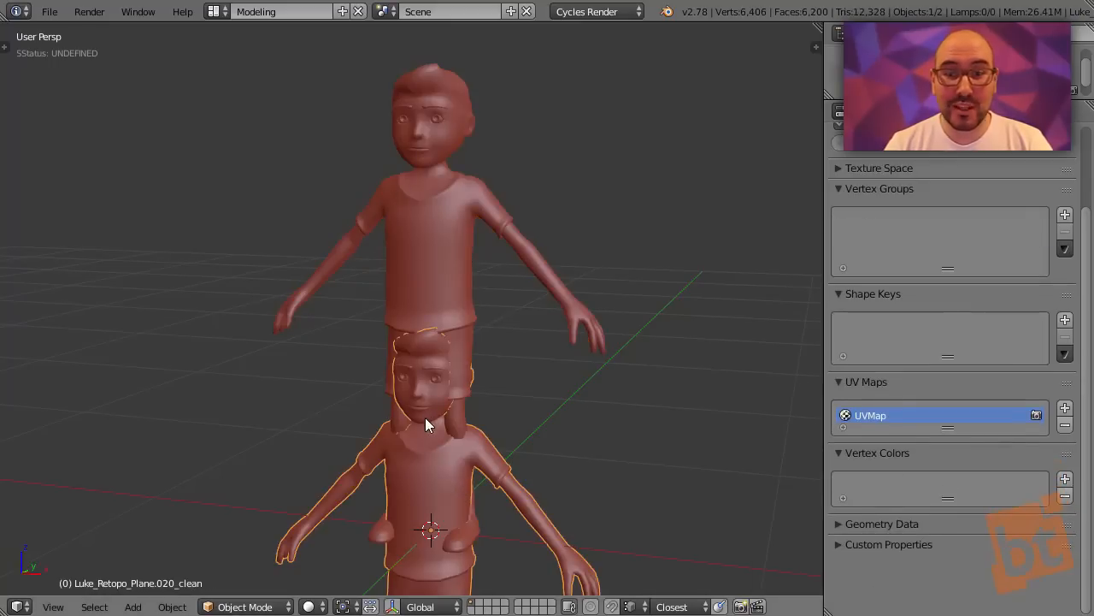
mouse_move(450, 470)
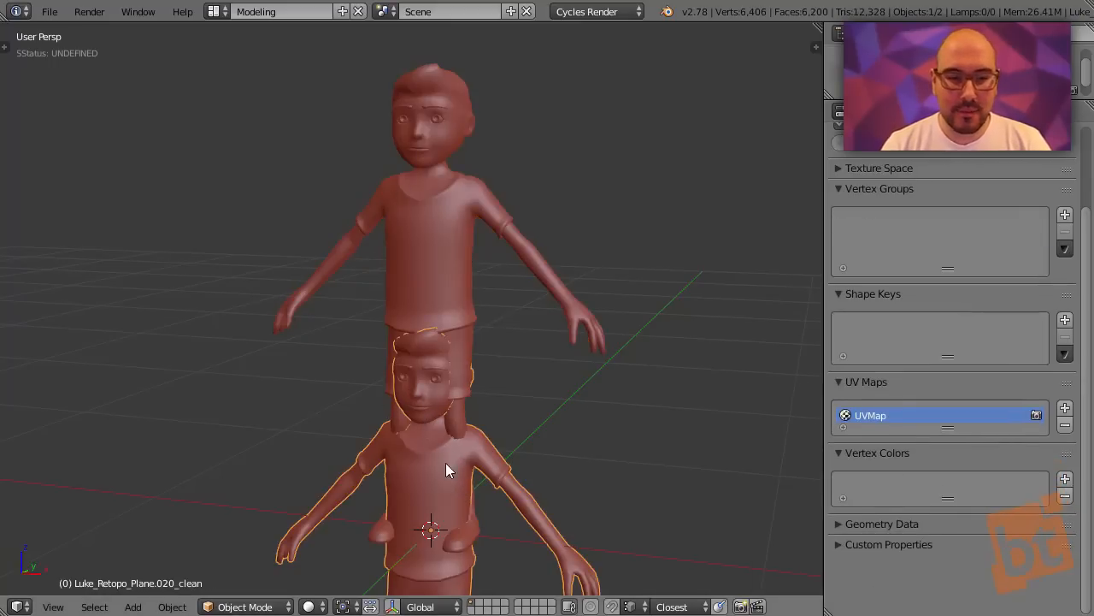
mouse_move(432, 463)
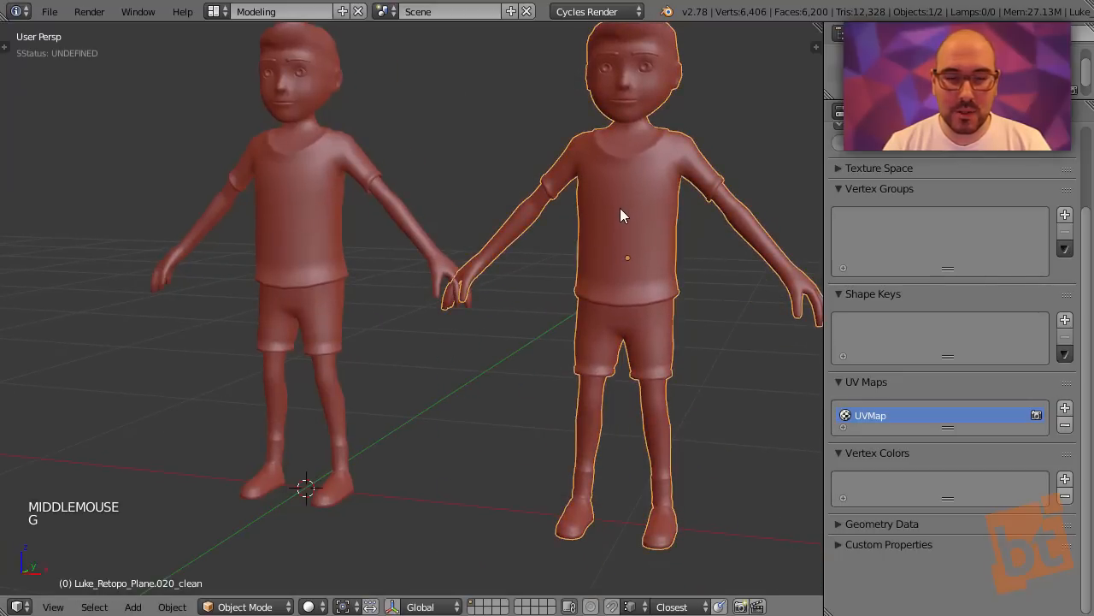
right_click(300, 253)
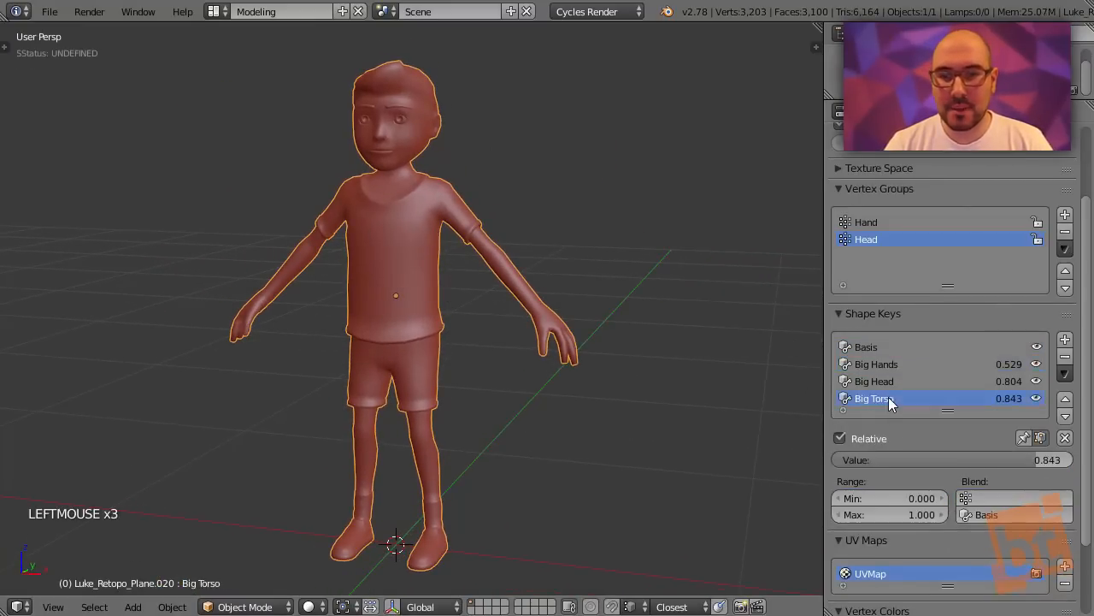
left_click(866, 346)
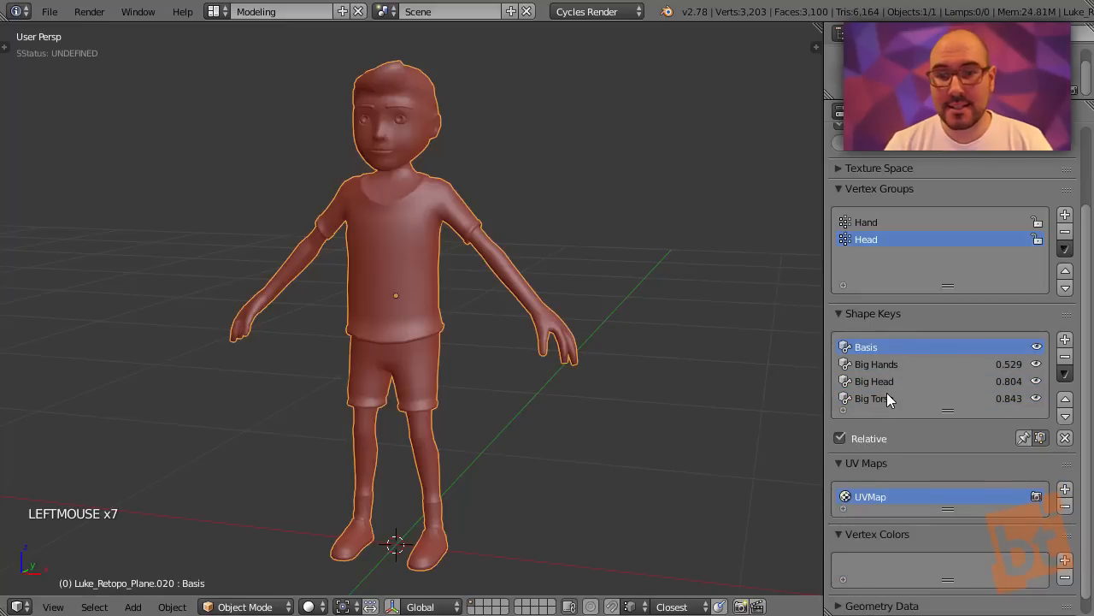
mouse_move(871, 398)
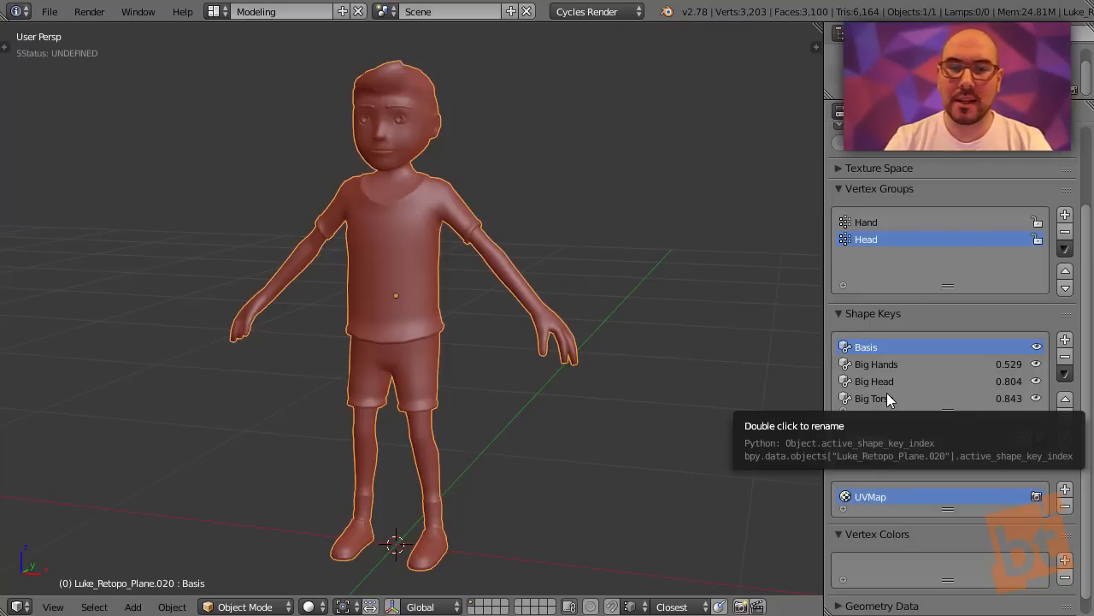
mouse_move(1004, 332)
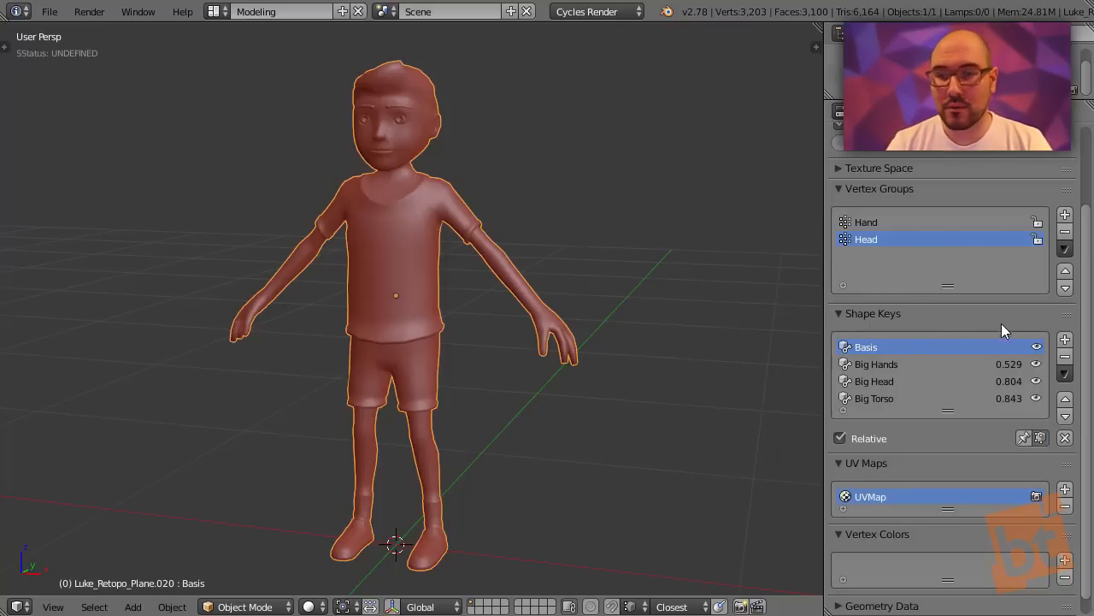
left_click(1065, 374)
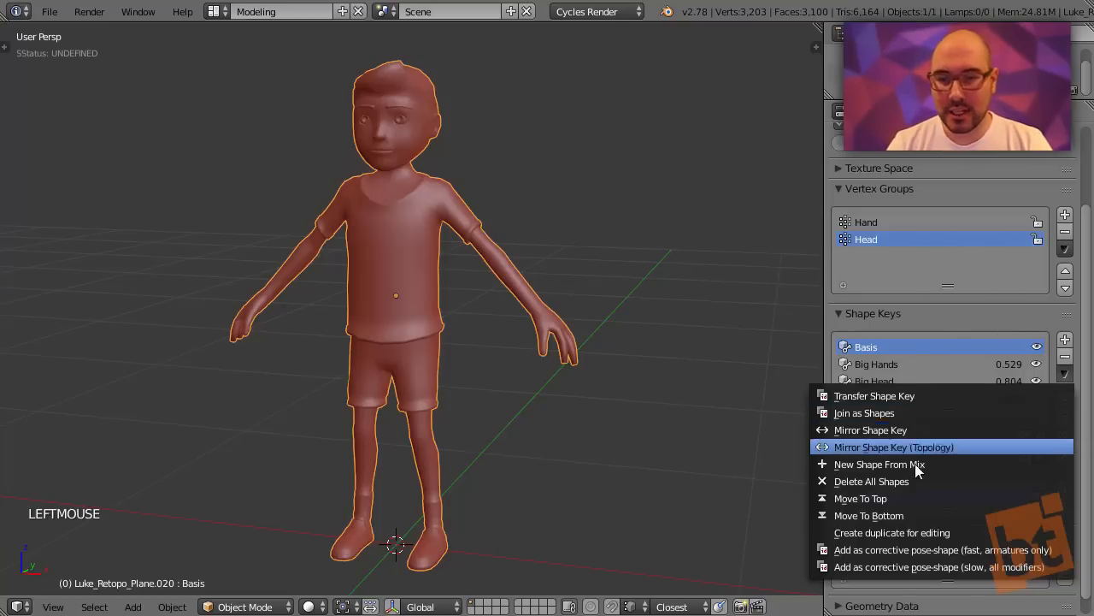
left_click(871, 481)
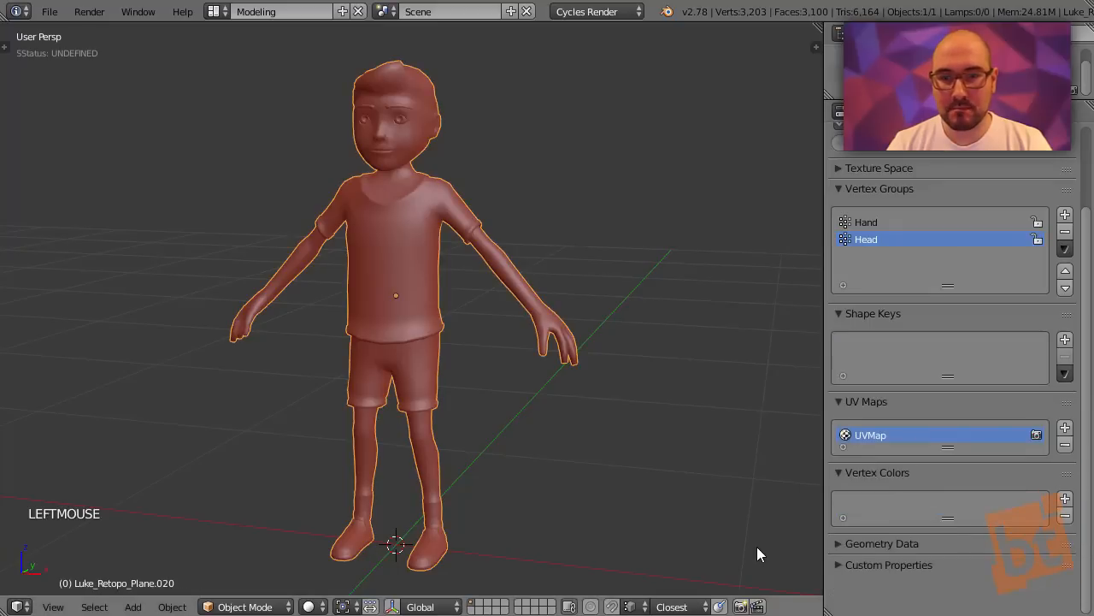
mouse_move(410, 259)
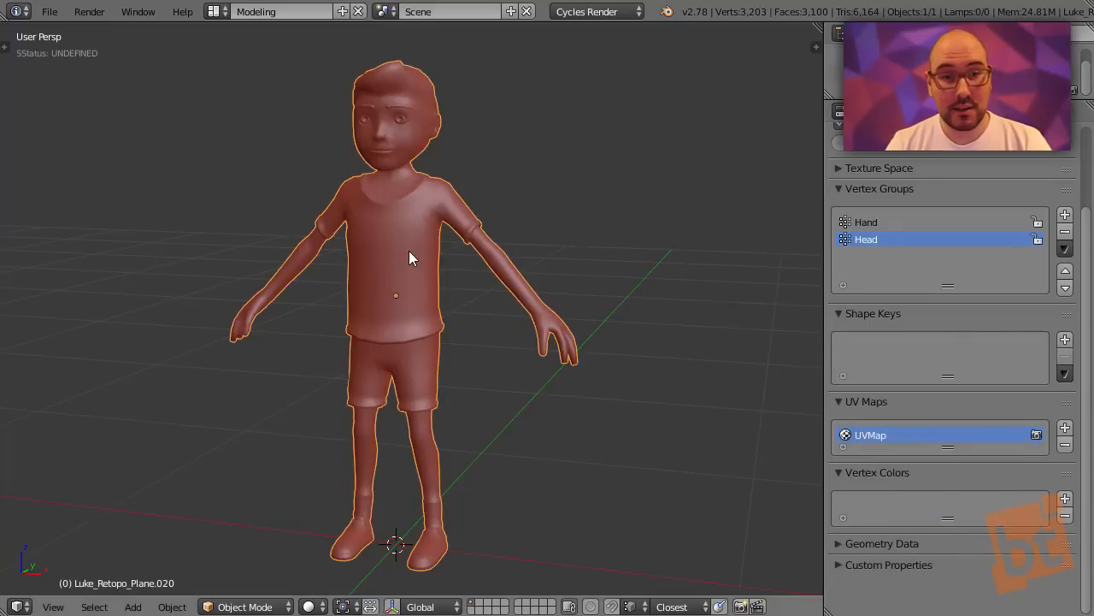
left_click_drag(410, 256, 445, 308)
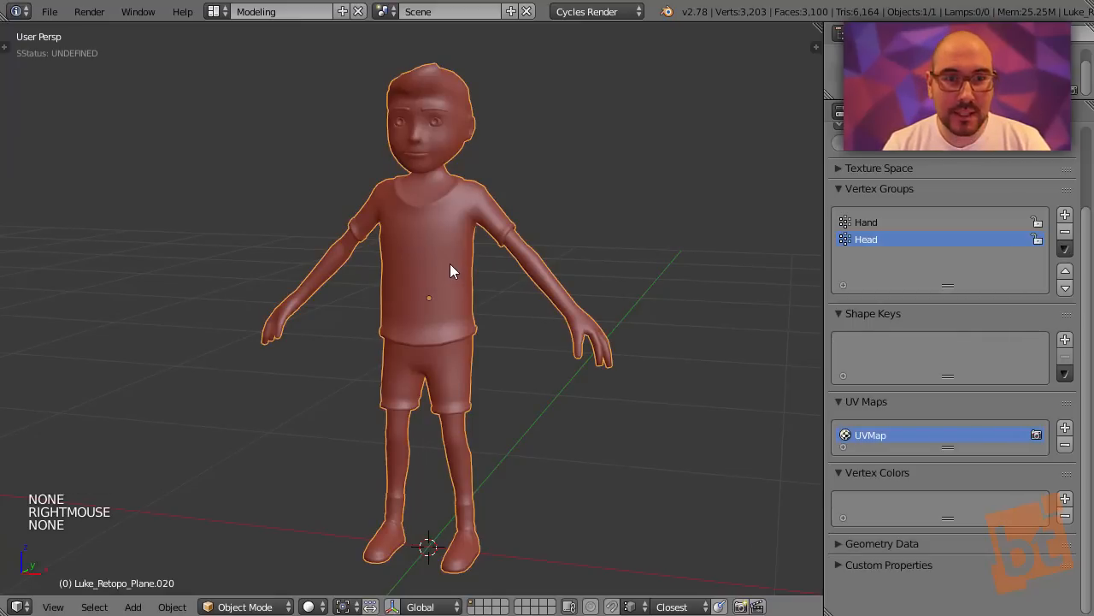
key("Tab")
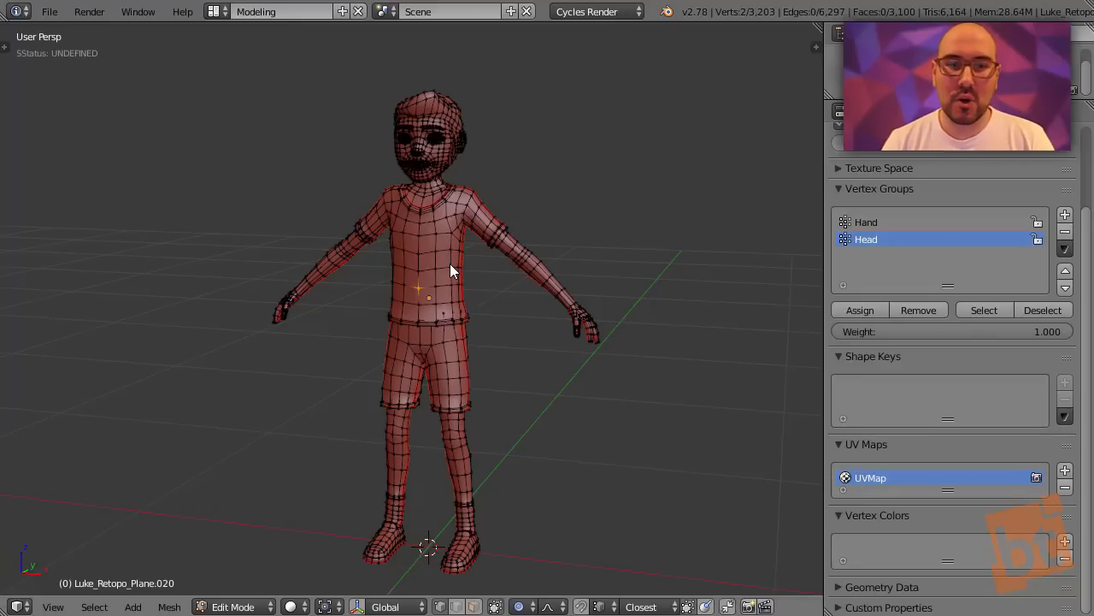
key("a")
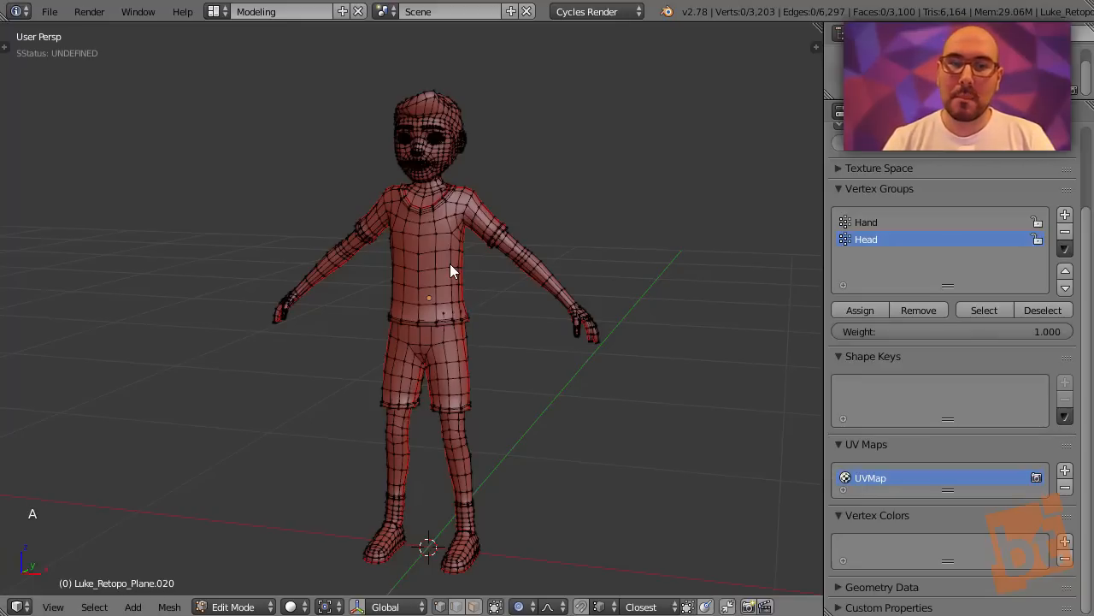
key("Tab")
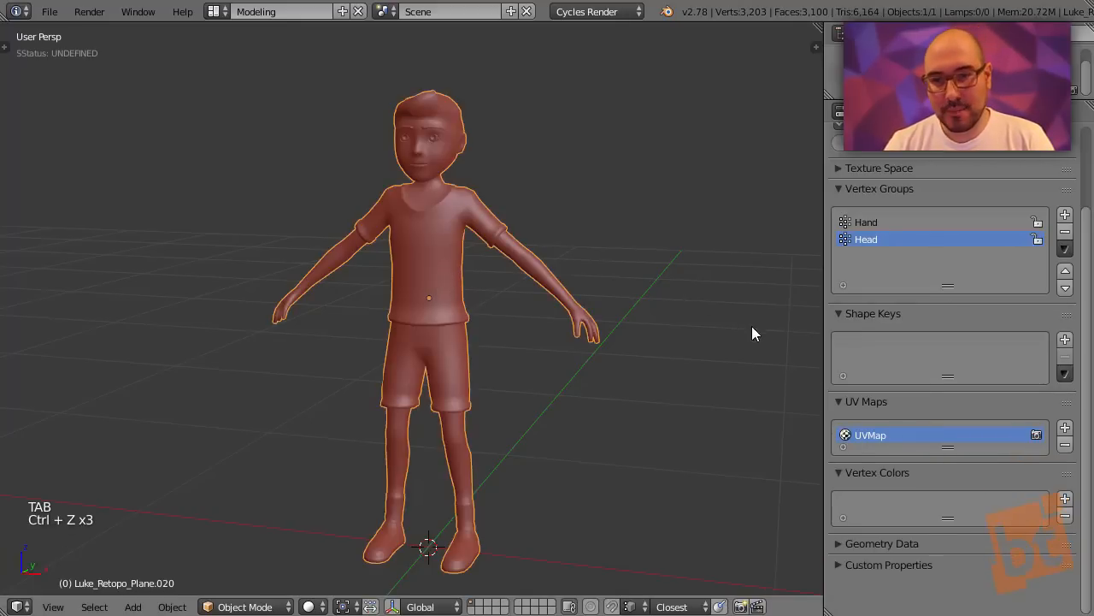
key("ctrl+z")
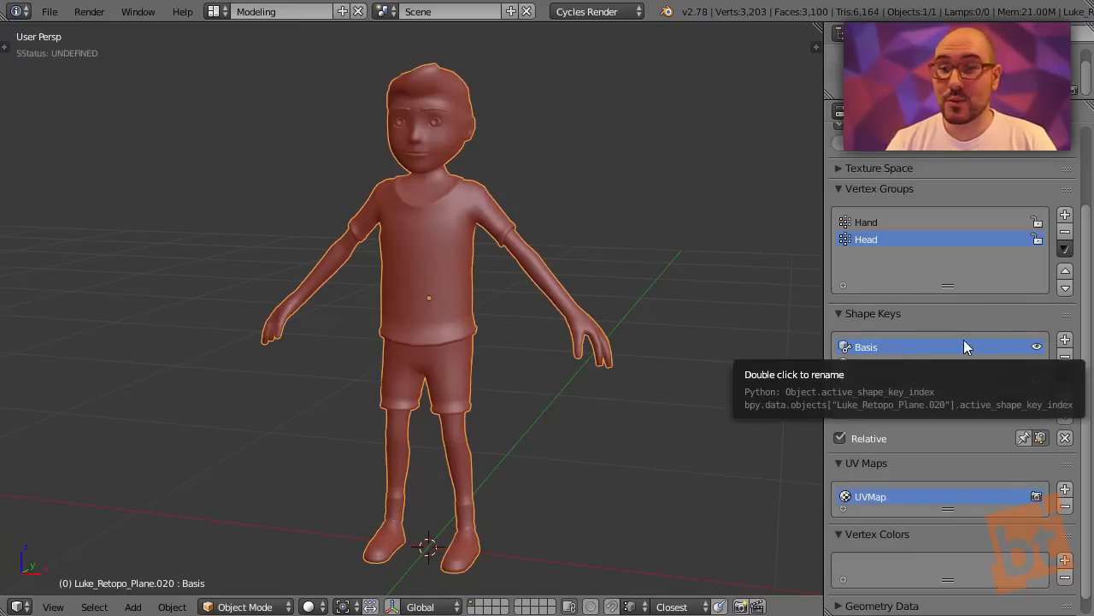
mouse_move(993, 358)
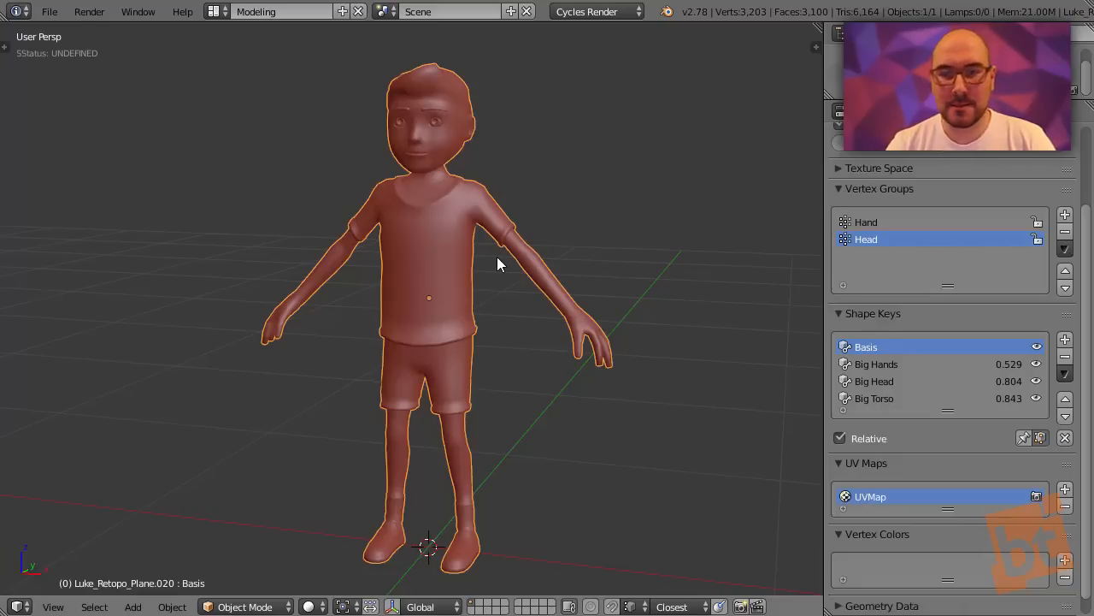
Step: Create a new shape key from the current mix and delete the Basis key
left_click(1064, 339)
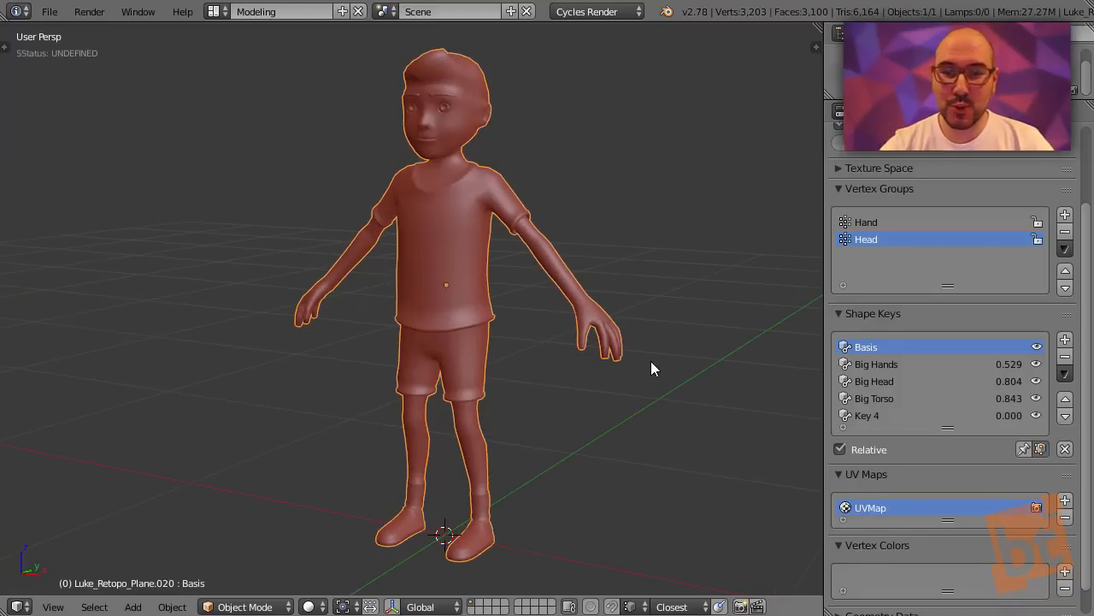
mouse_move(898, 351)
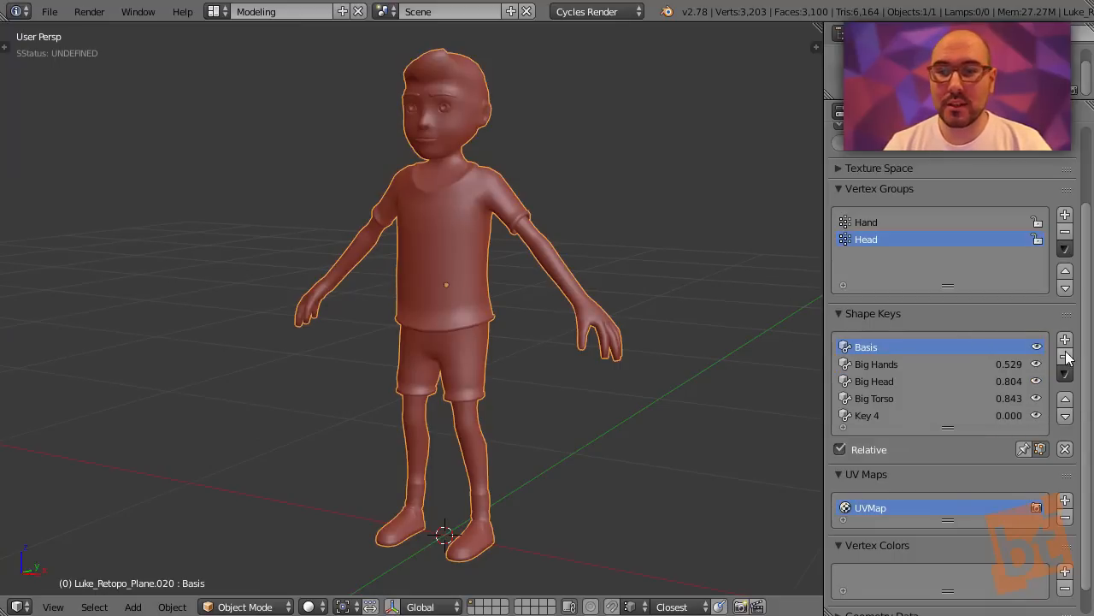
left_click(876, 364)
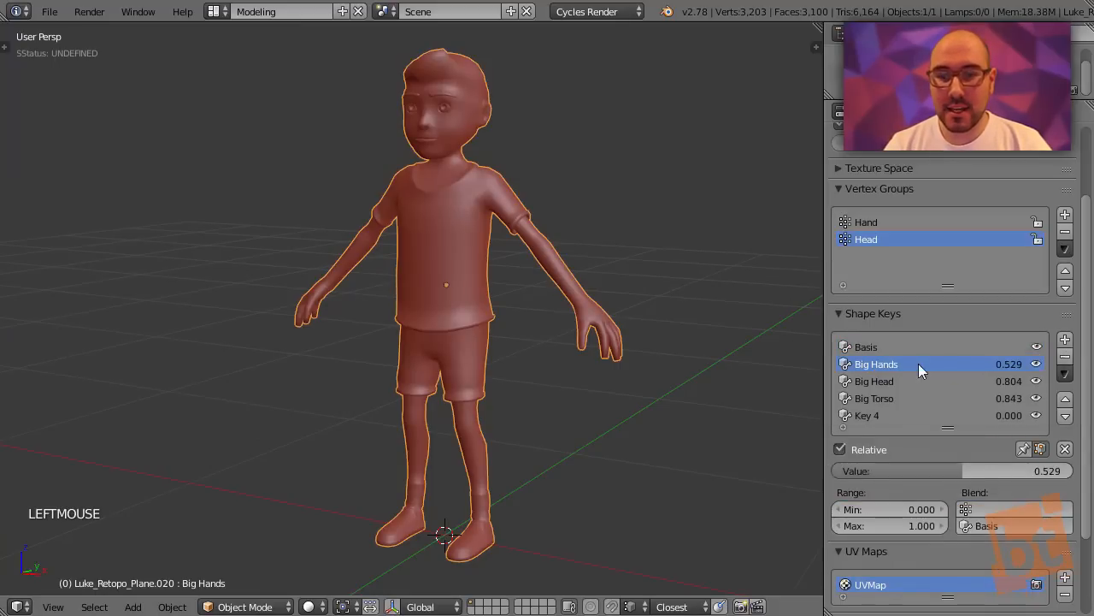
left_click(866, 346)
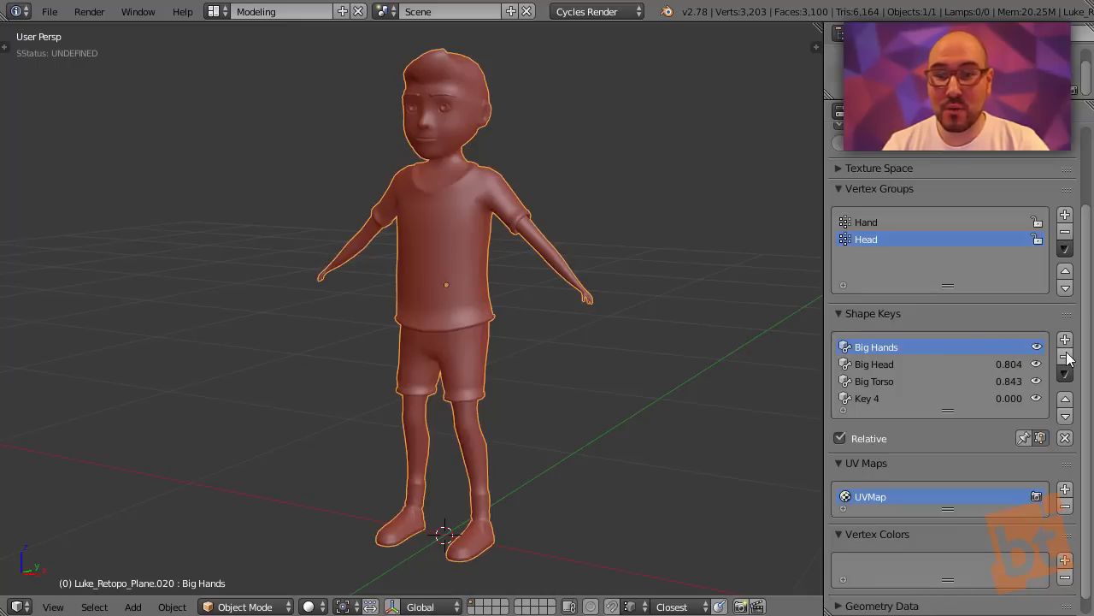
Step: Delete the Big Hands, Big Head, Big Torso and Key 4 shape keys
left_click(1065, 357)
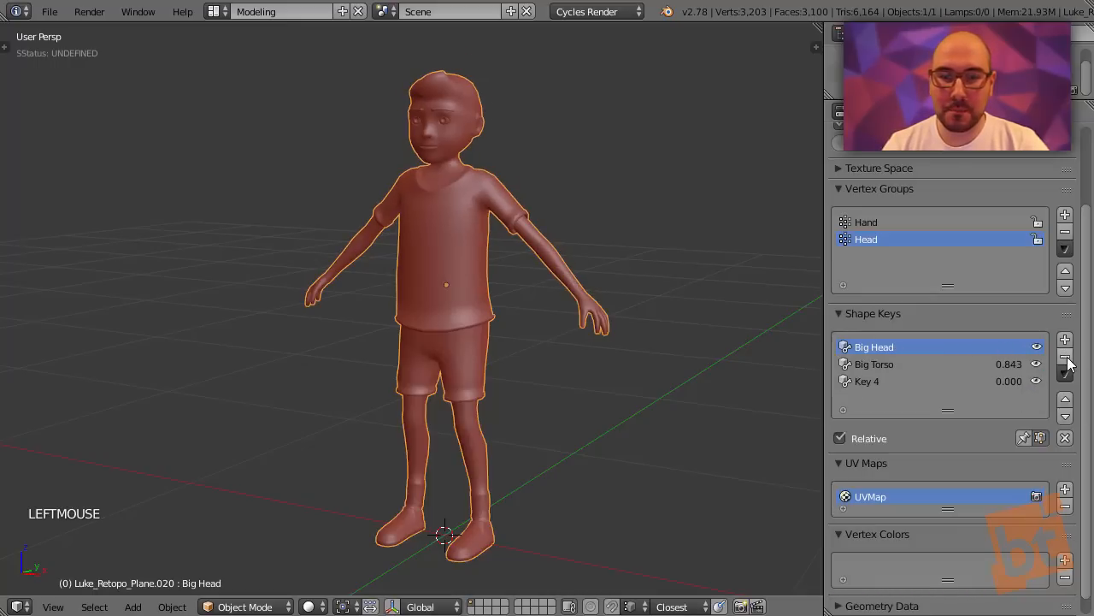
left_click(1065, 356)
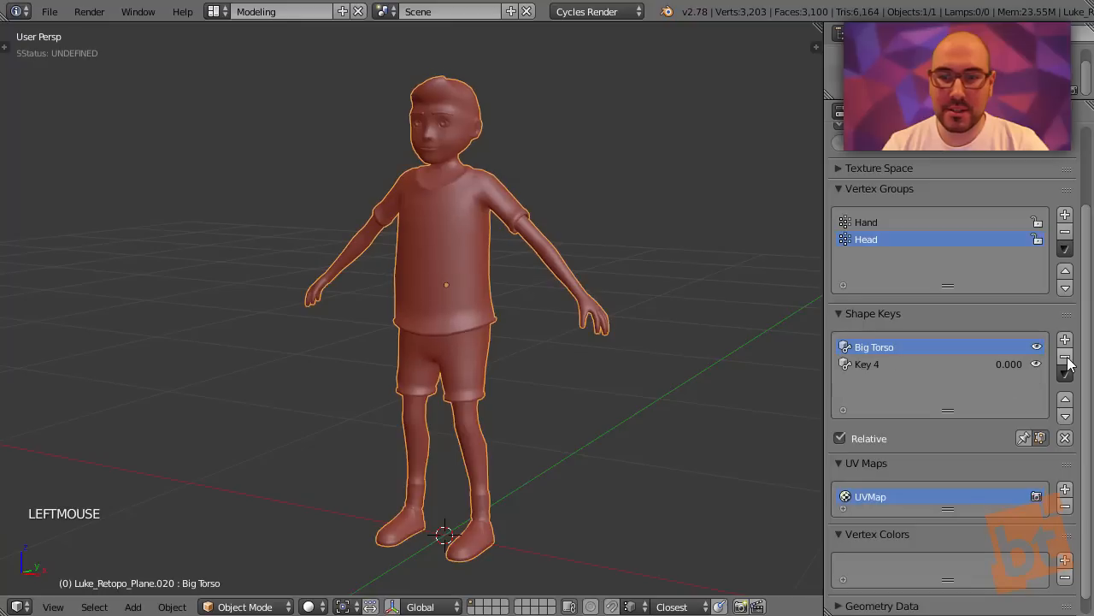
left_click(1065, 356)
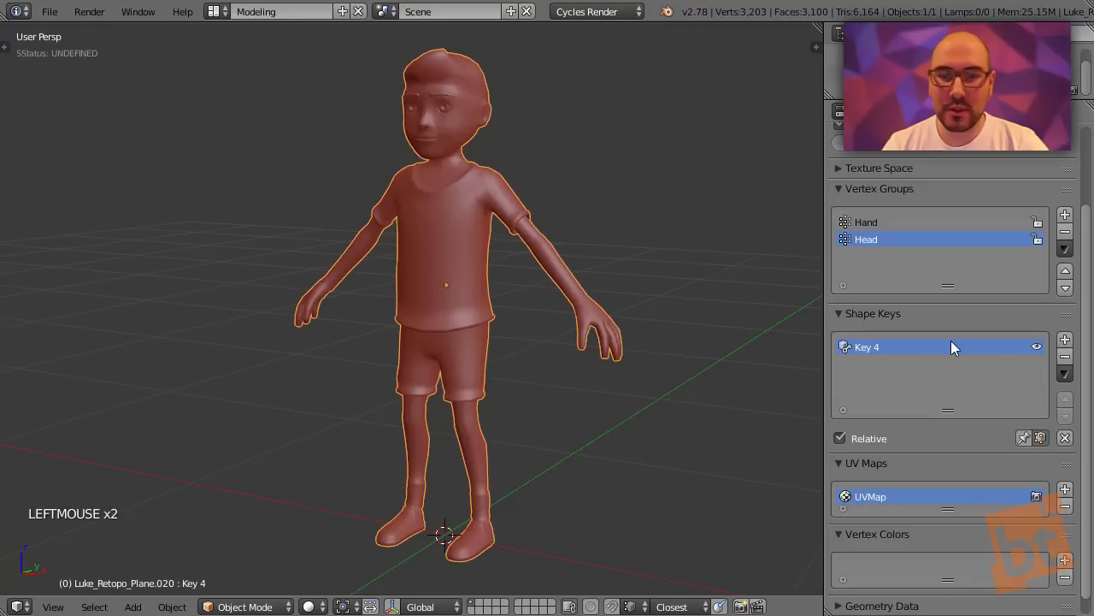
mouse_move(944, 391)
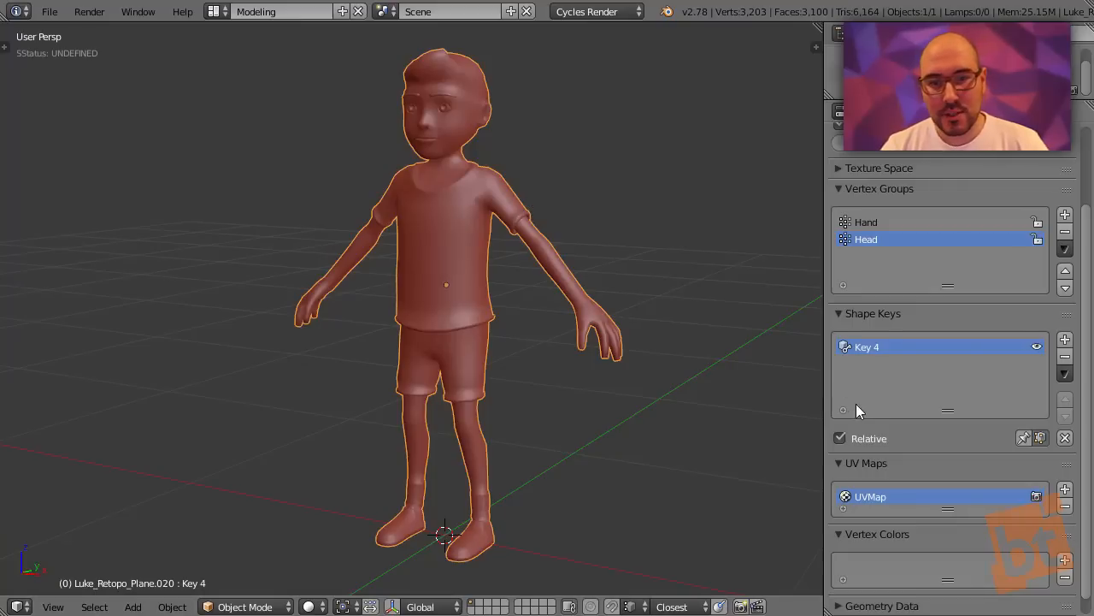
mouse_move(936, 346)
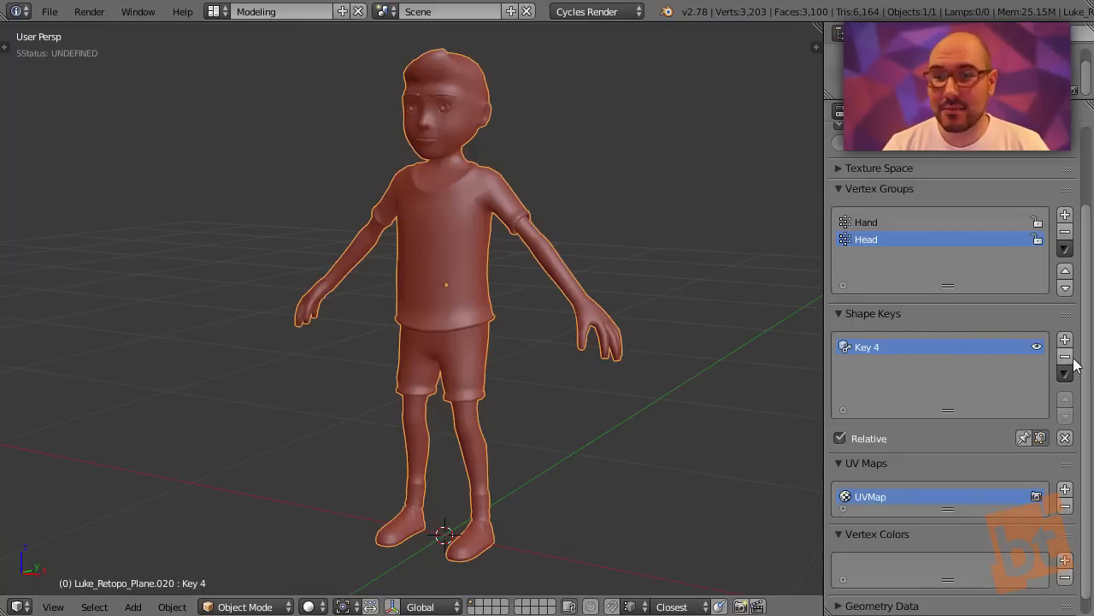
left_click(1065, 357)
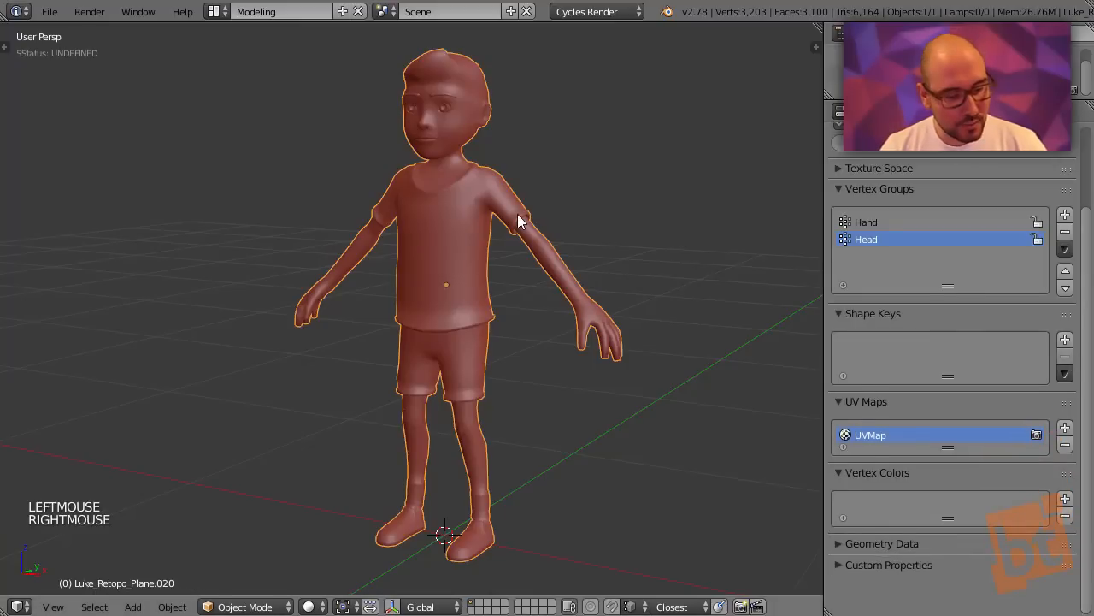
key("Tab")
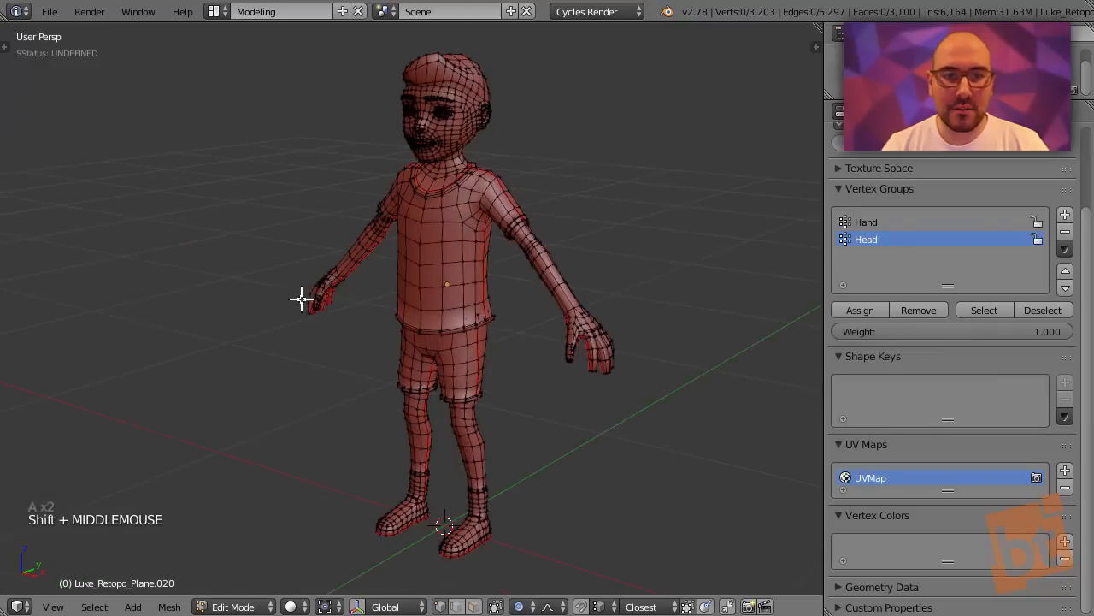
key("Tab")
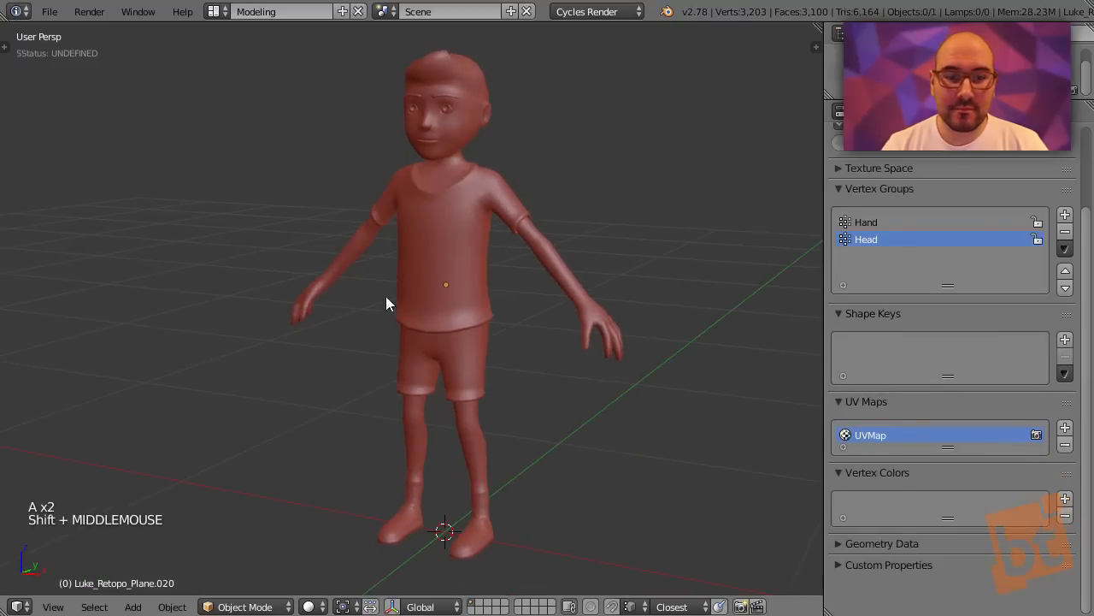